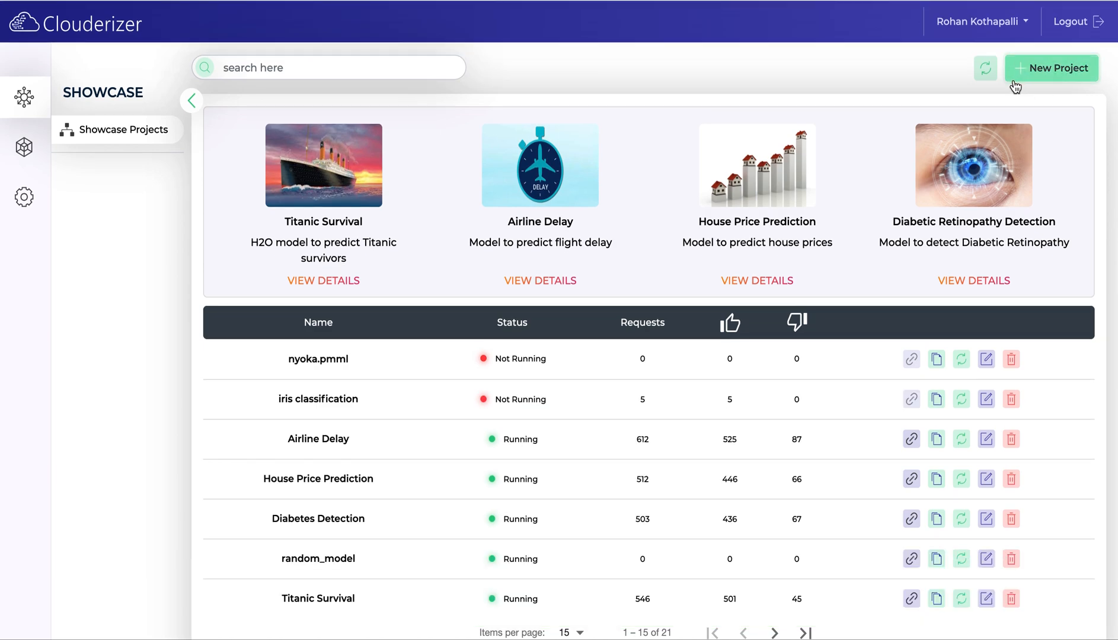
# Start a new serving project named 'iris classification'
pyautogui.click(1050, 68)
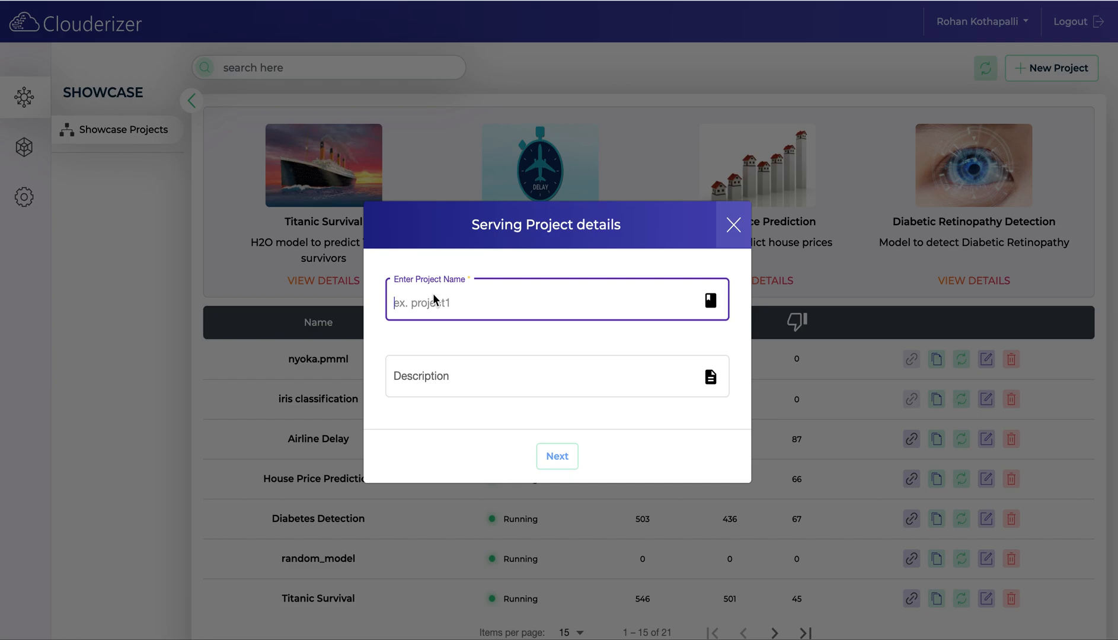
pyautogui.write('iris classi')
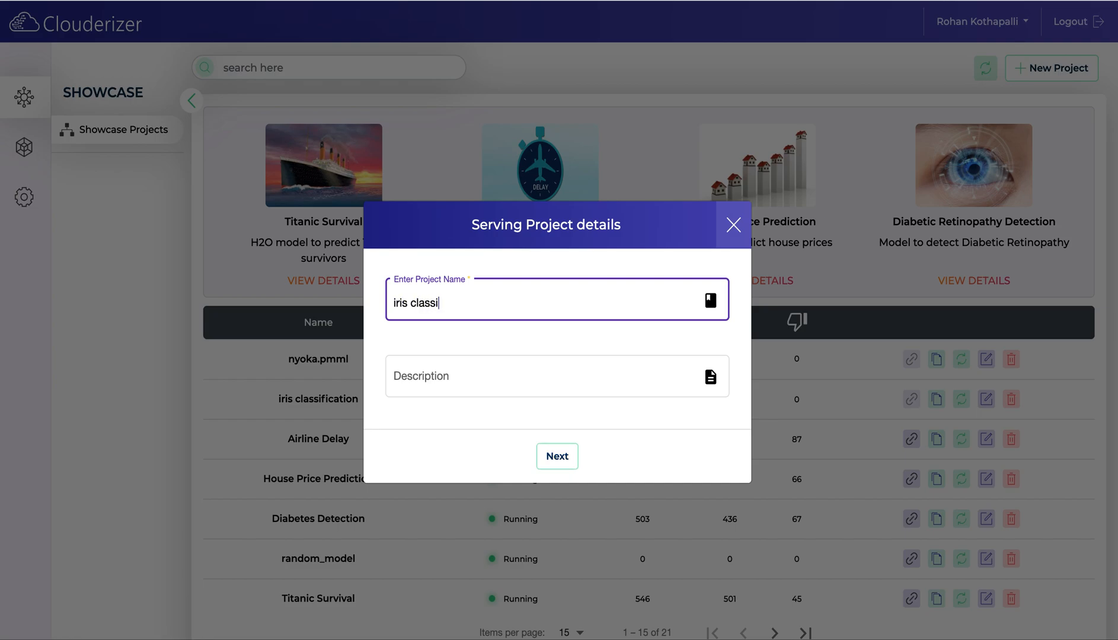
pyautogui.write('fication')
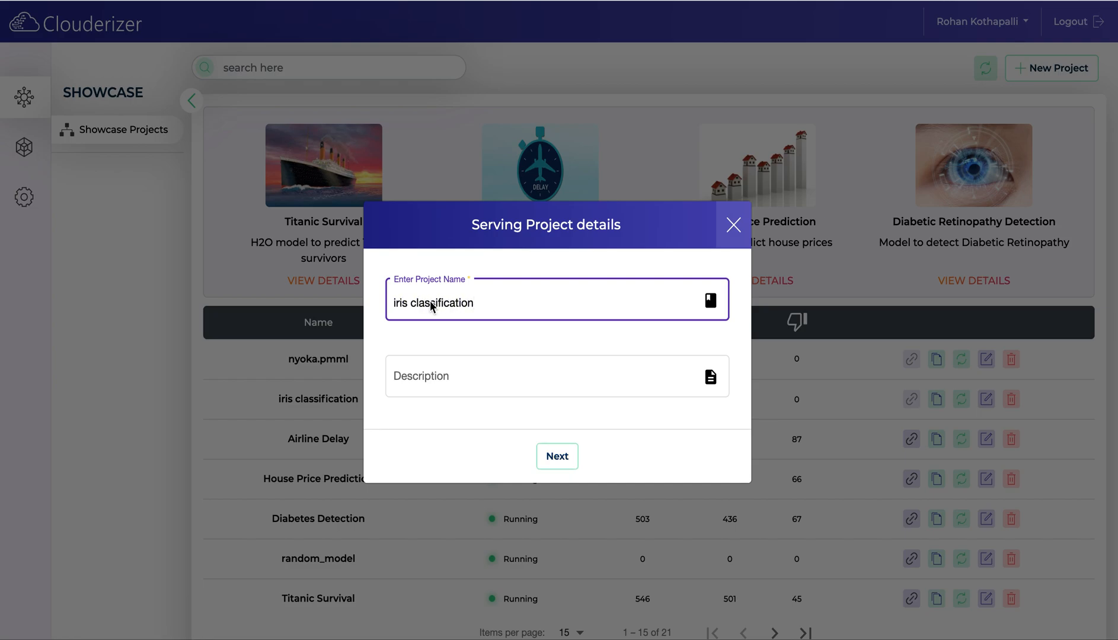
# Describe it as 'this is iris classification' and continue to model selection
pyautogui.click(556, 377)
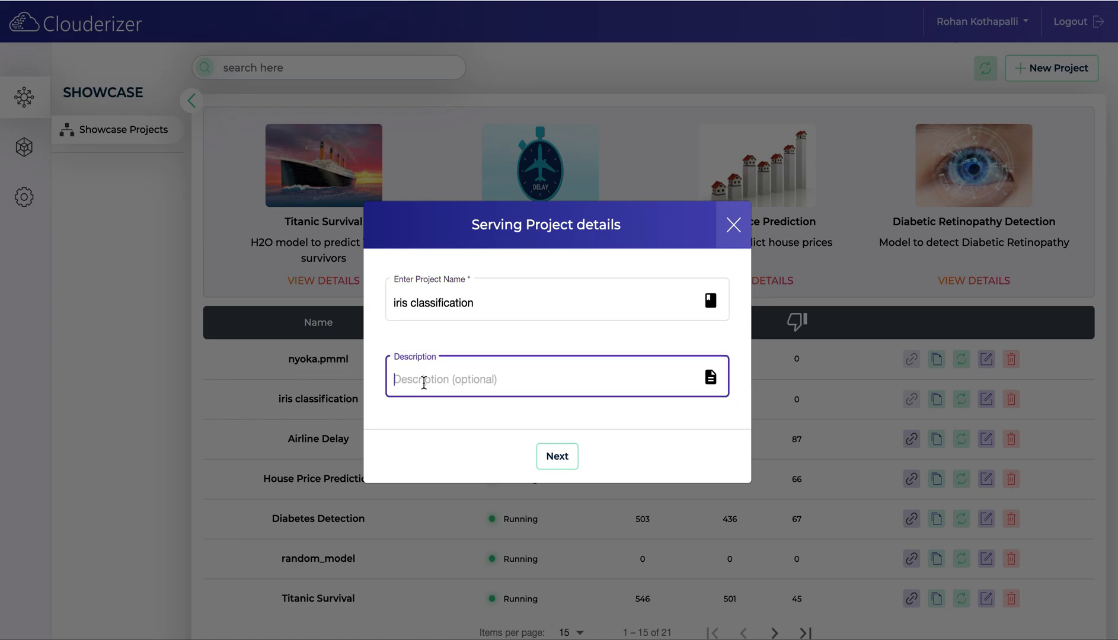
pyautogui.write('this is i')
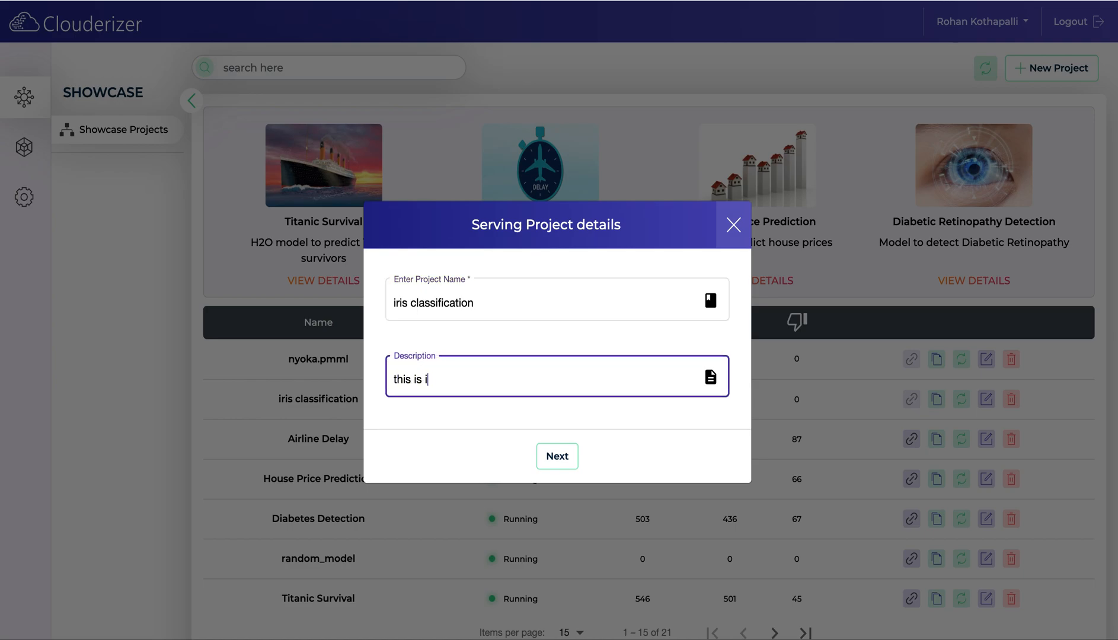
pyautogui.write('ris classi')
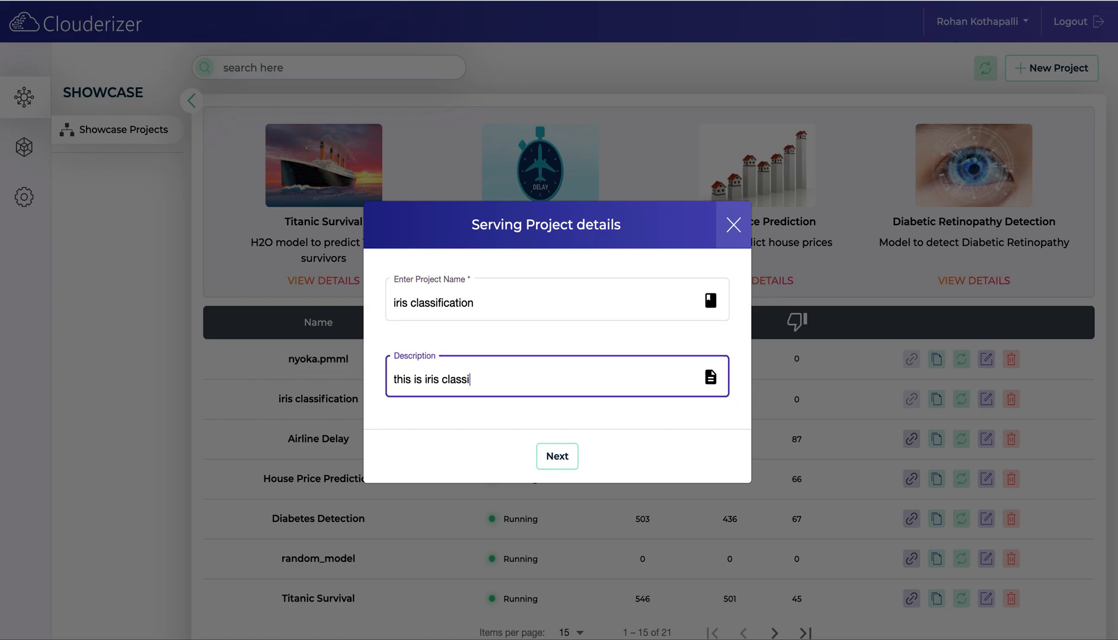
pyautogui.write('fication')
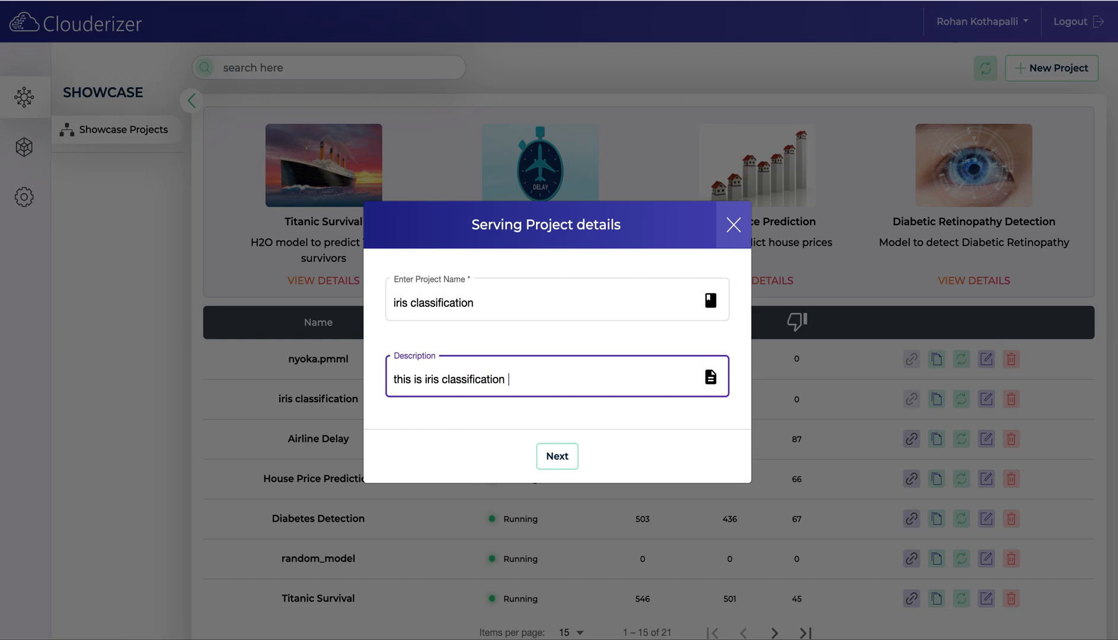
pyautogui.click(557, 455)
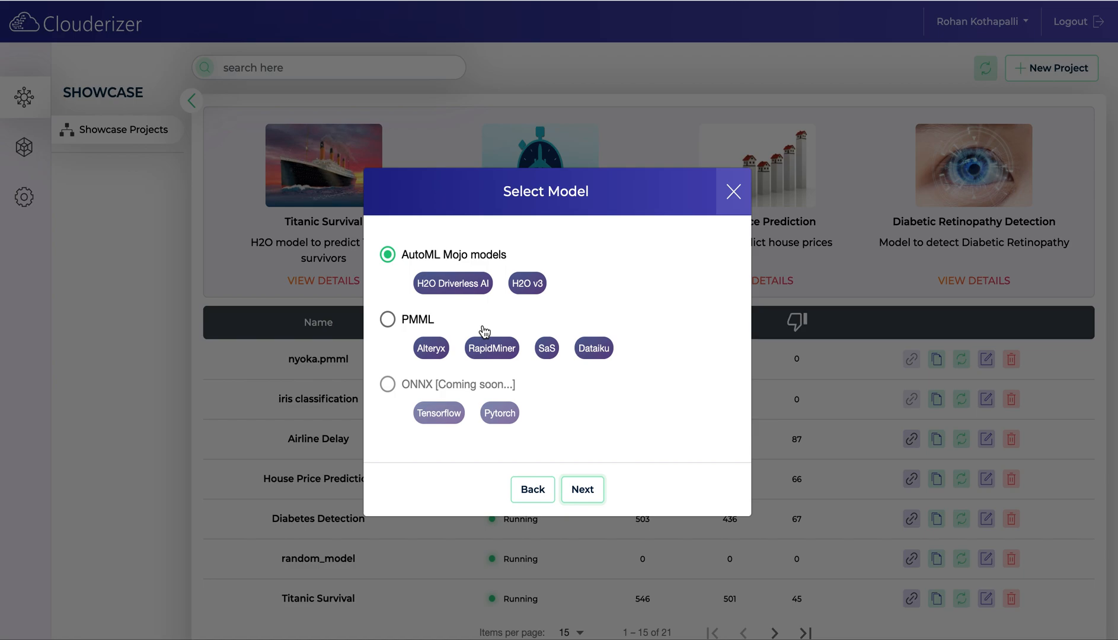
pyautogui.moveTo(465, 256)
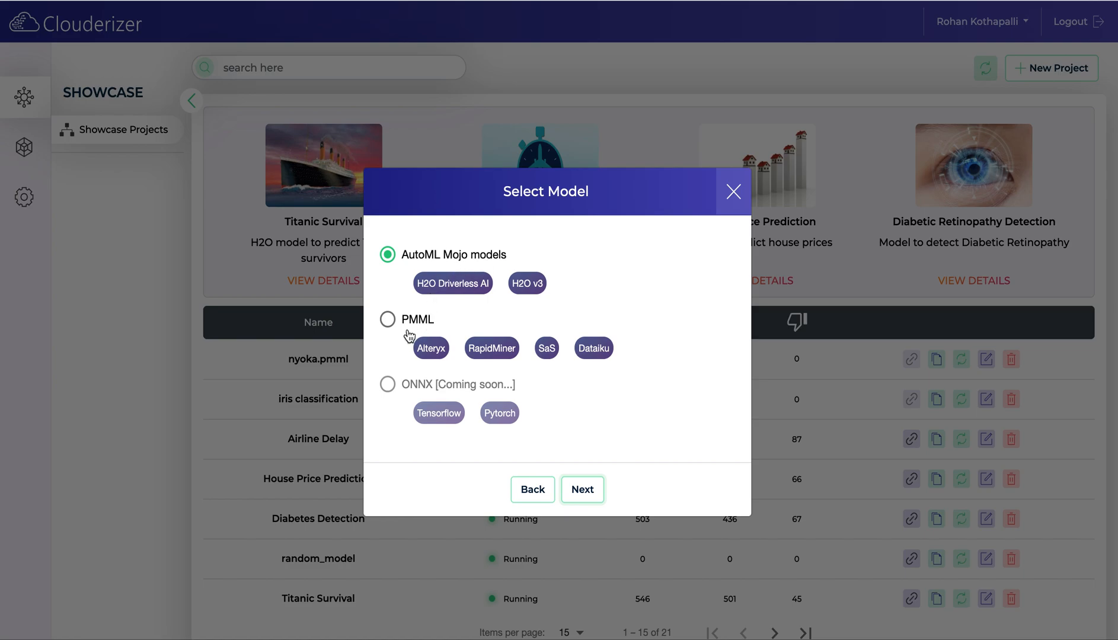
pyautogui.moveTo(477, 400)
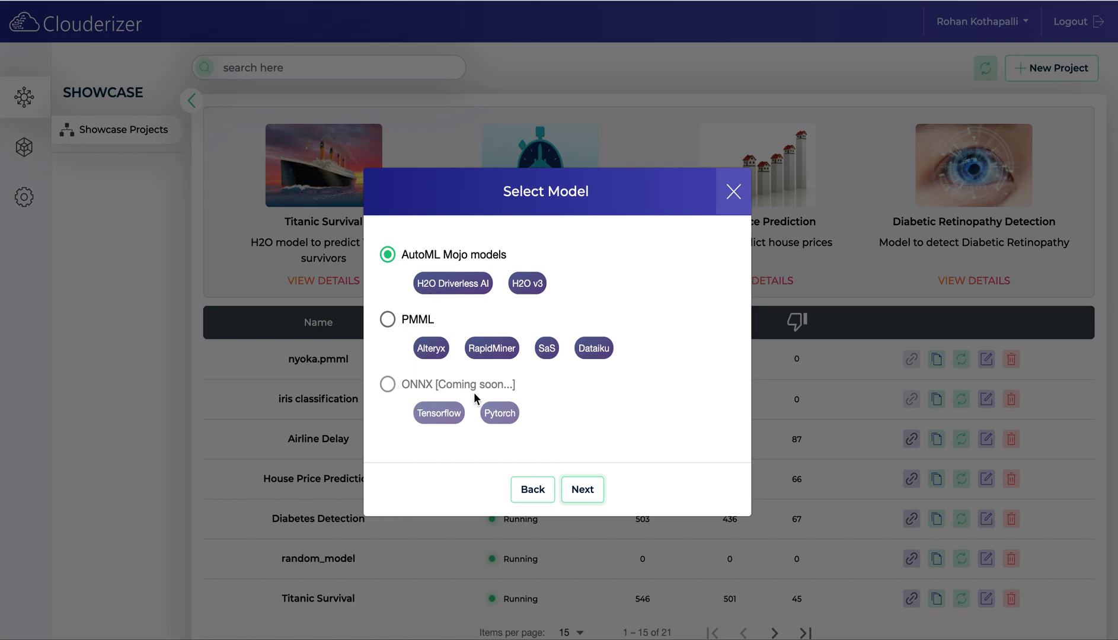
# Choose PMML as the model format and continue to the file upload step
pyautogui.click(388, 319)
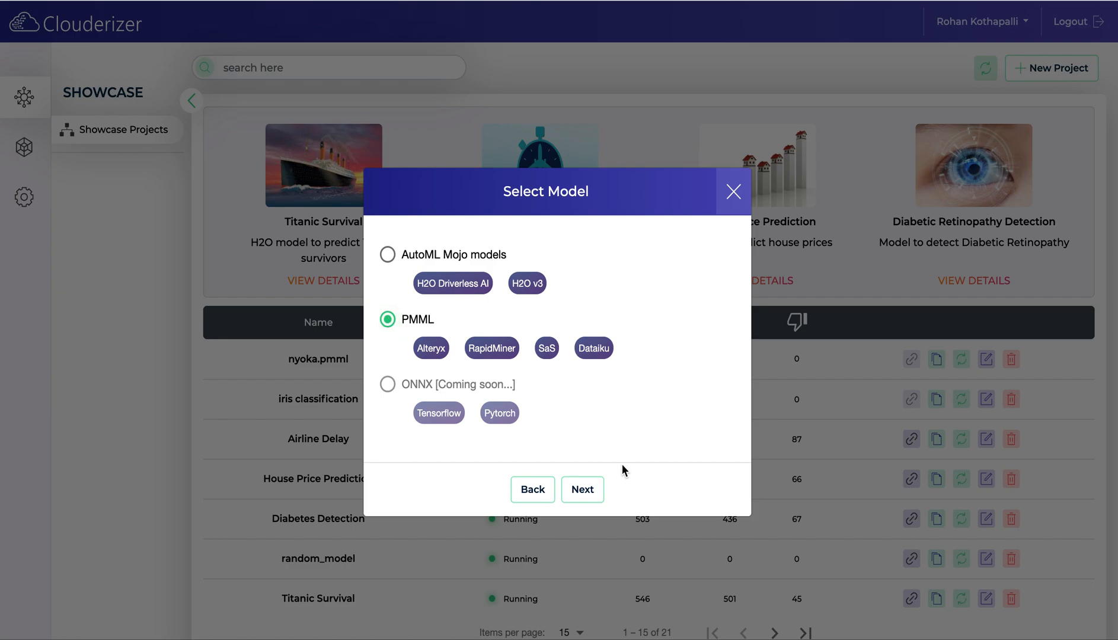
pyautogui.click(582, 490)
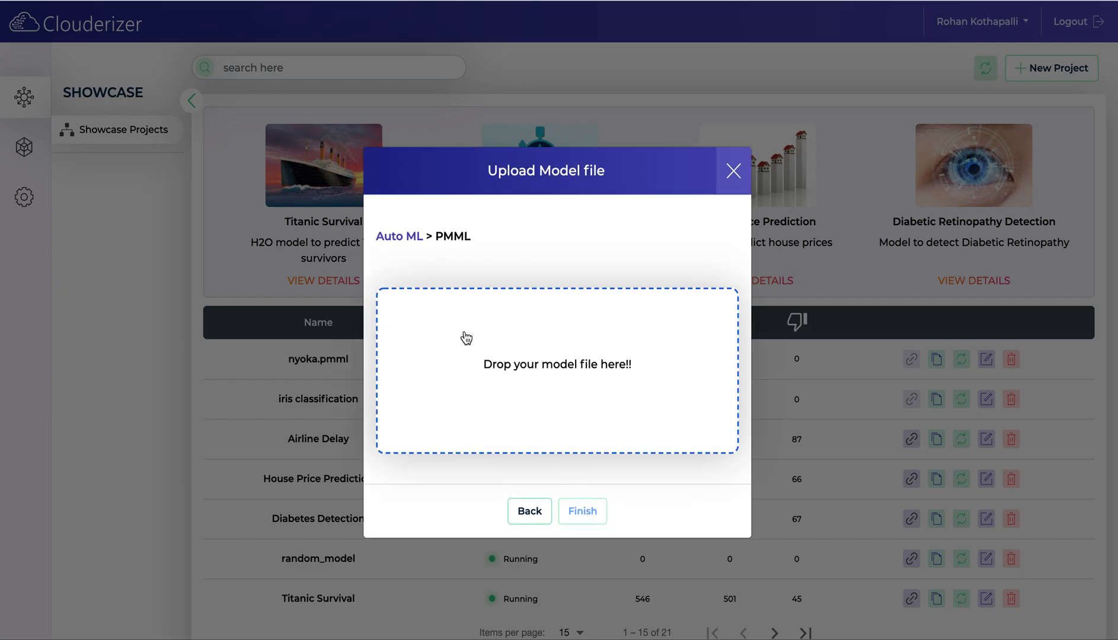
# Upload svm.pmml as the model file and finish creating the project
pyautogui.click(556, 367)
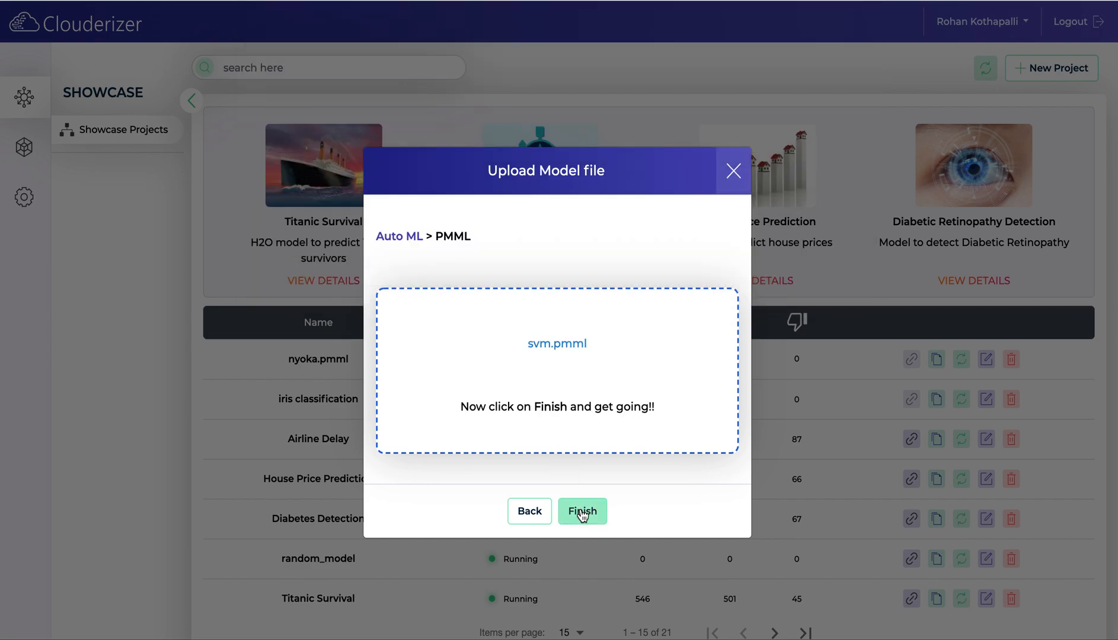
pyautogui.click(582, 511)
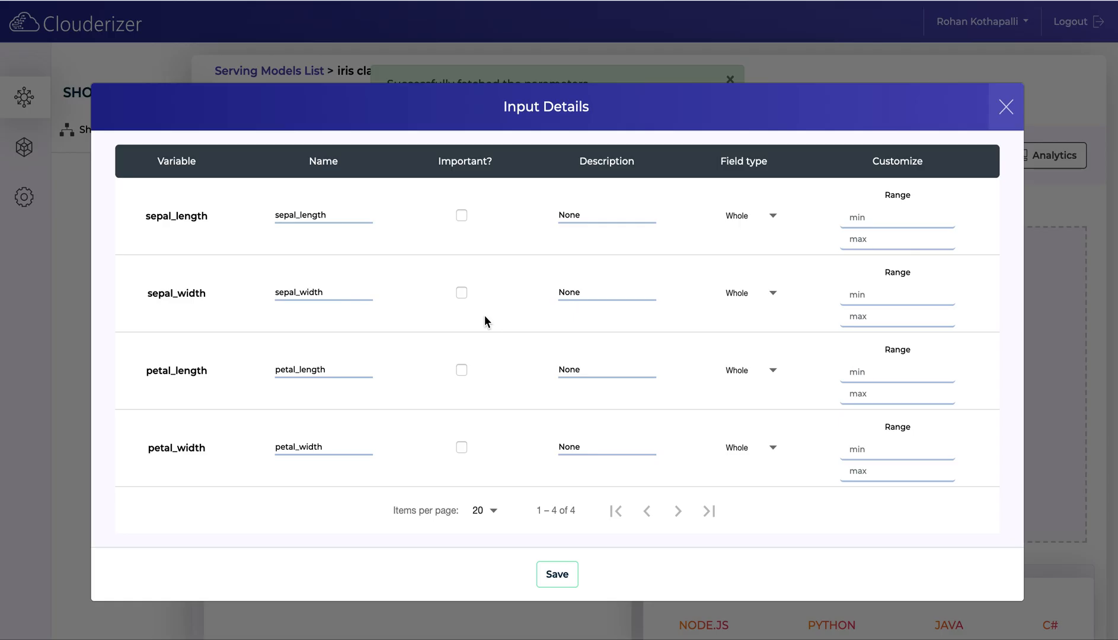
pyautogui.moveTo(272, 239)
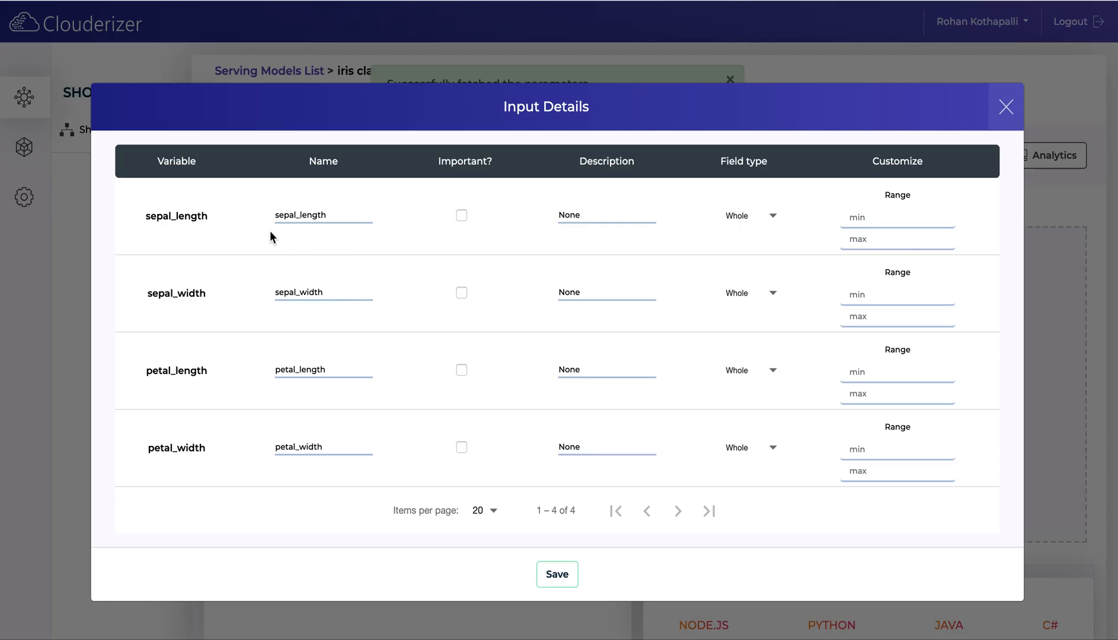
# Rename sepal_length to 'sepal length' and mark petal_length as an important input
pyautogui.click(322, 216)
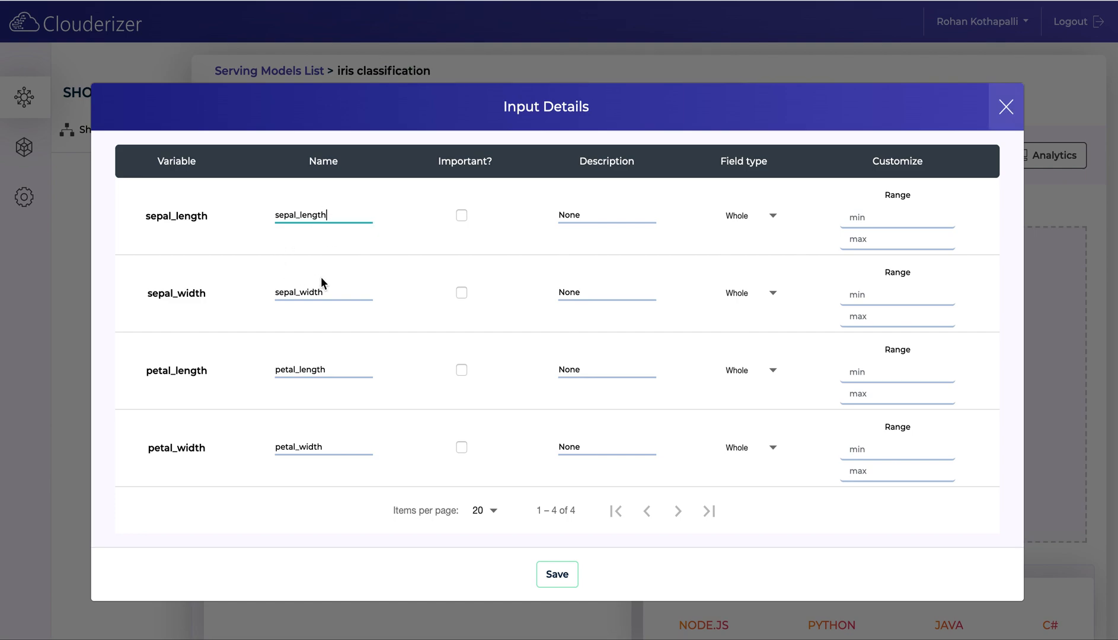
pyautogui.moveTo(424, 300)
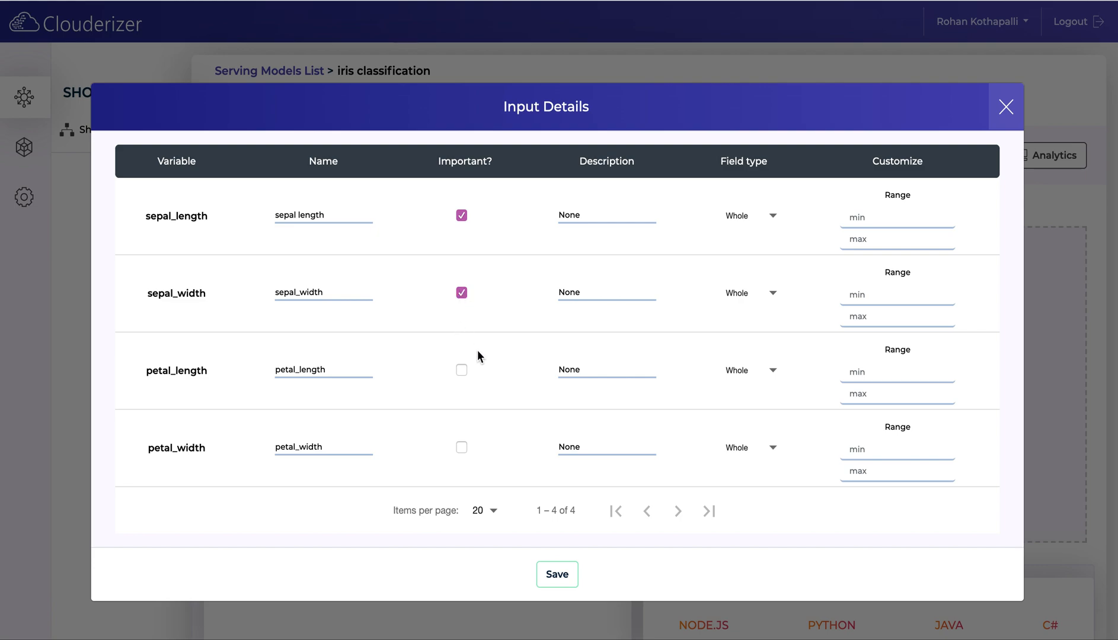
pyautogui.click(462, 369)
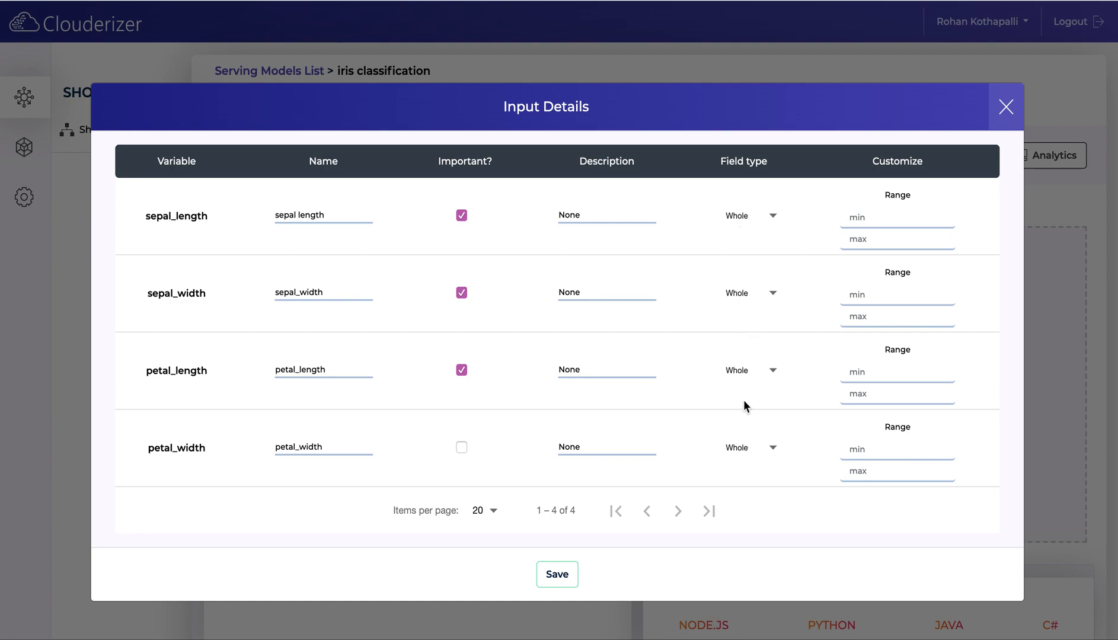
pyautogui.moveTo(755, 409)
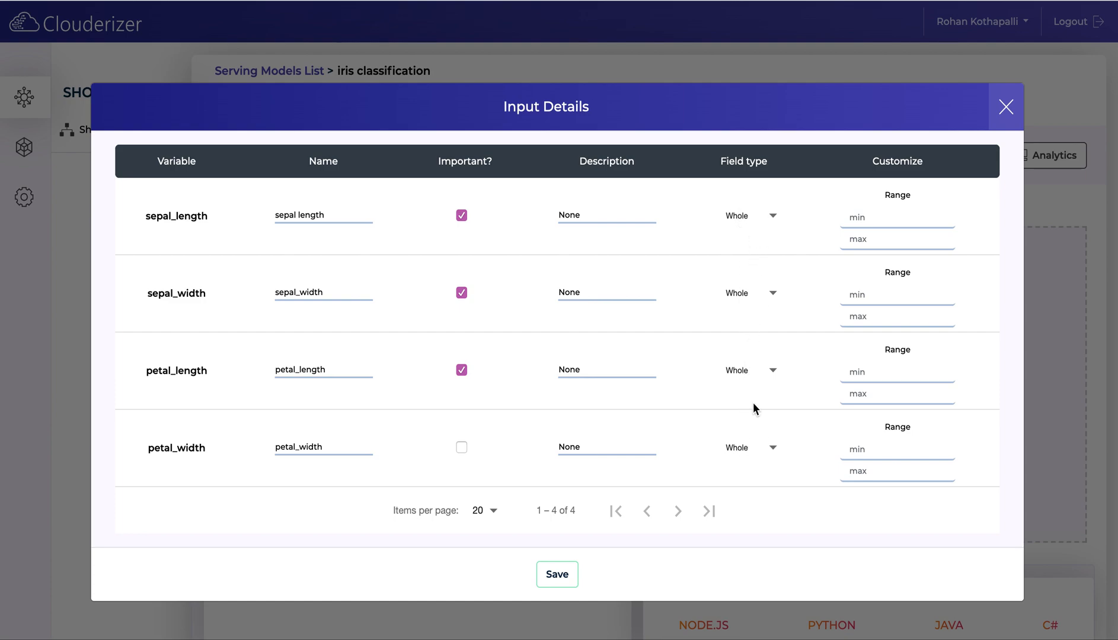
pyautogui.moveTo(746, 431)
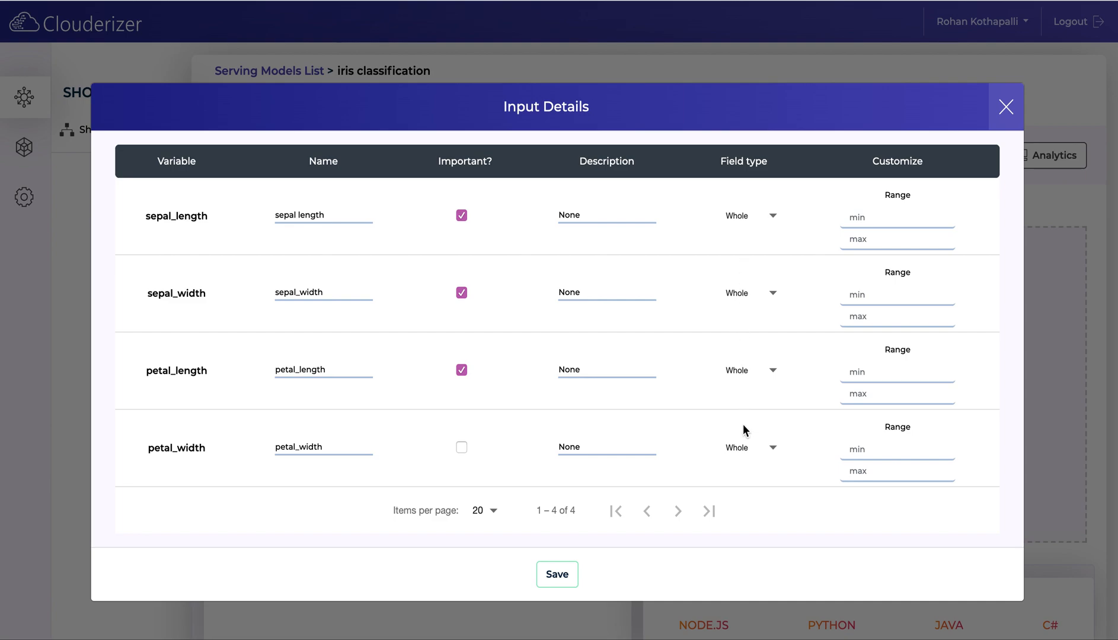
# Try sepal_length as Integer, then switch its field type to Enum
pyautogui.click(748, 216)
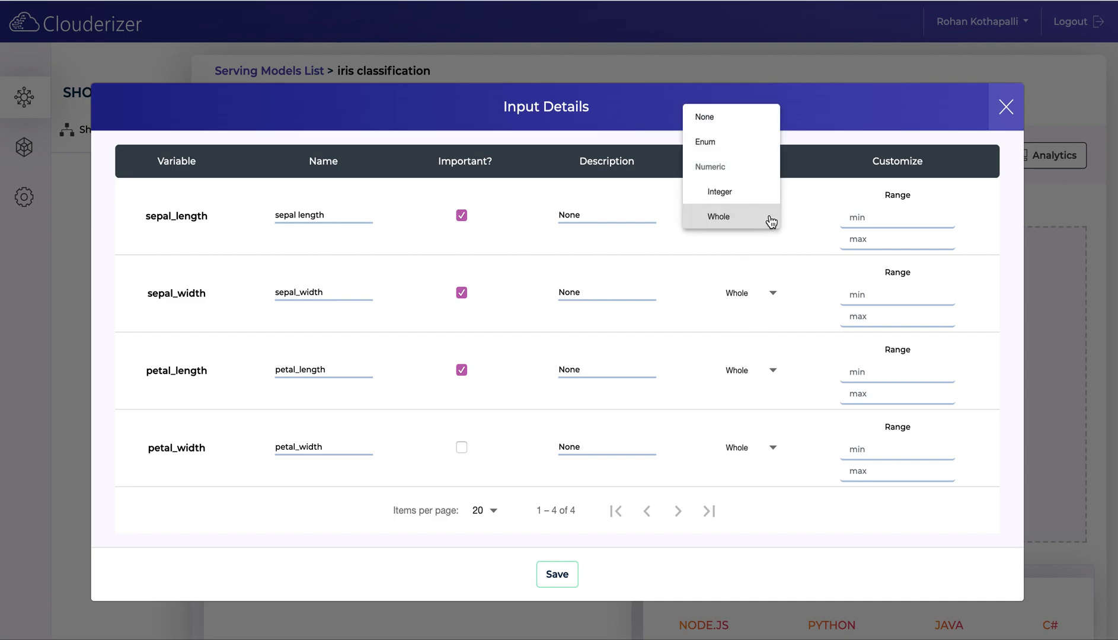
pyautogui.click(720, 191)
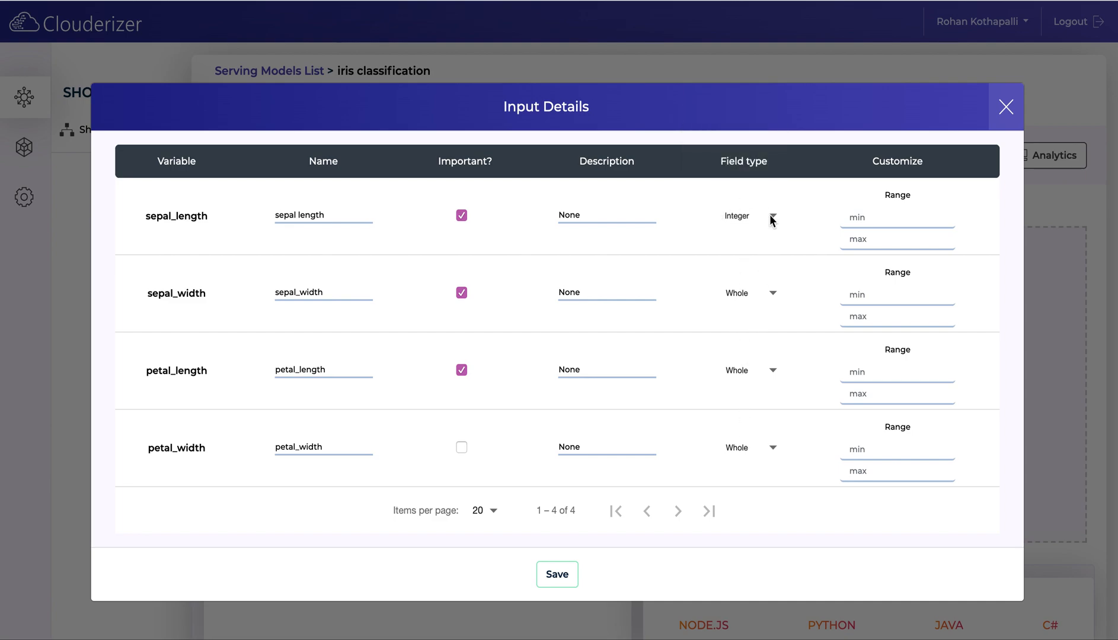
pyautogui.click(743, 216)
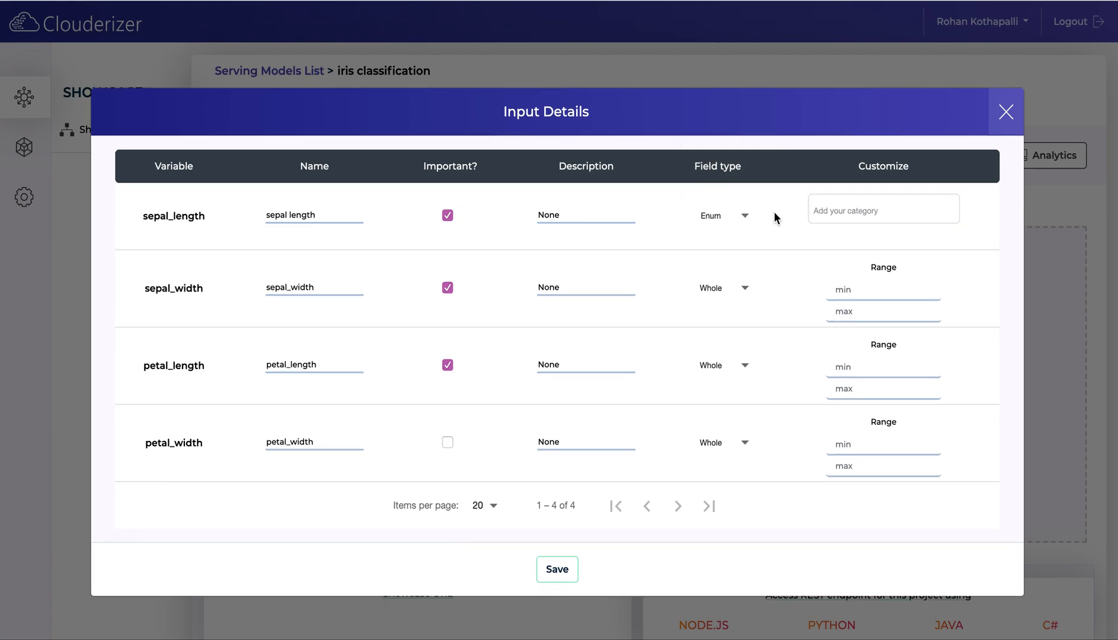
# Add 'dada' as the only sepal_length category, then change the field type again
pyautogui.click(883, 209)
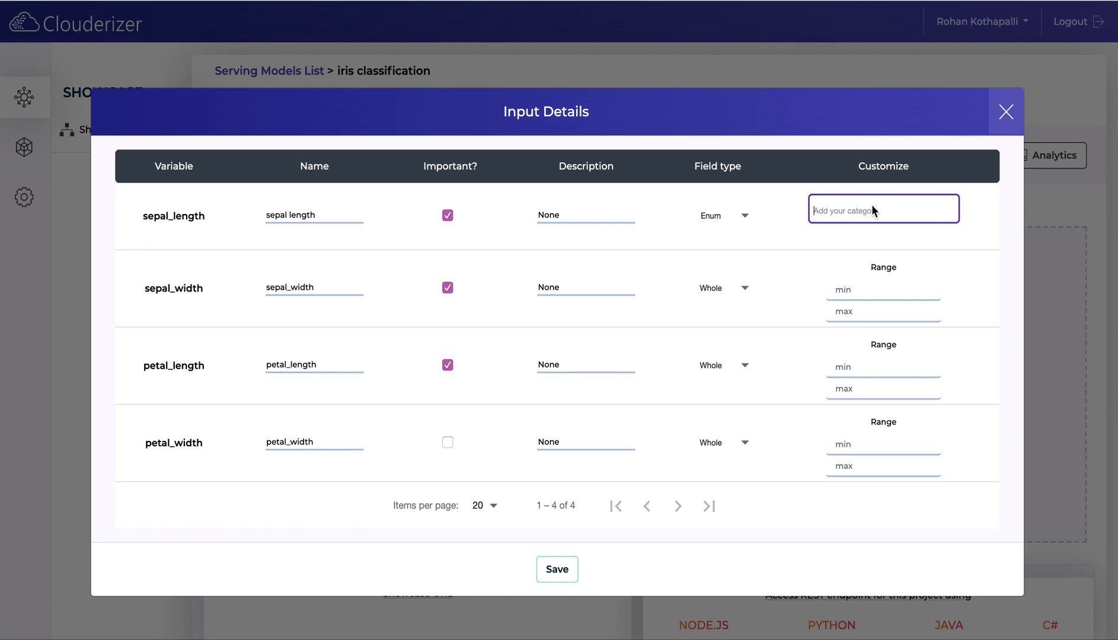
pyautogui.write('d')
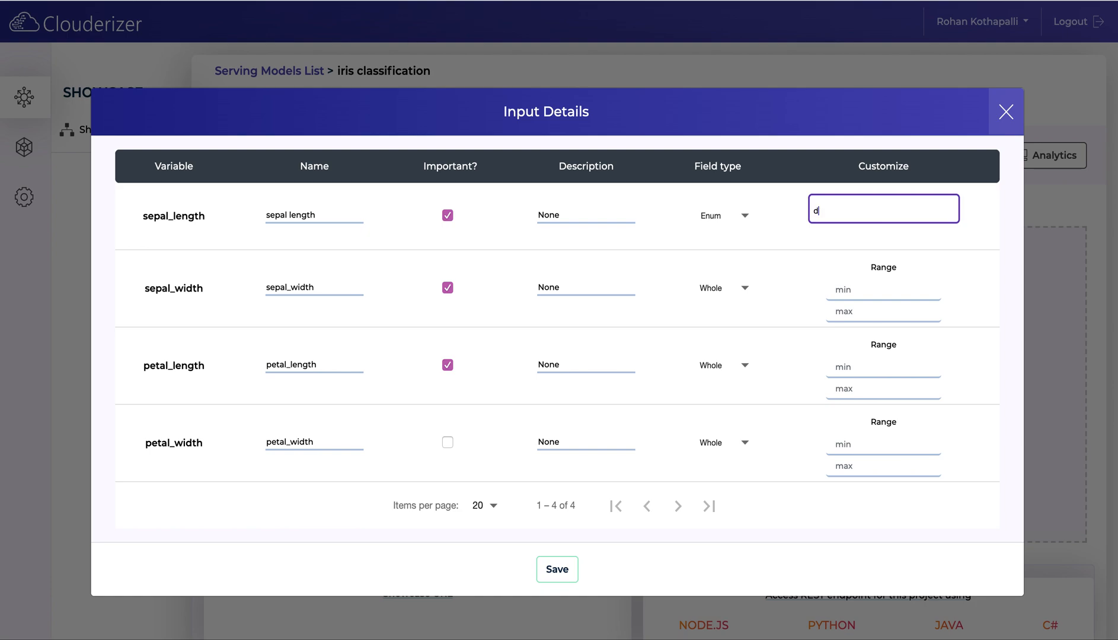
pyautogui.write('f')
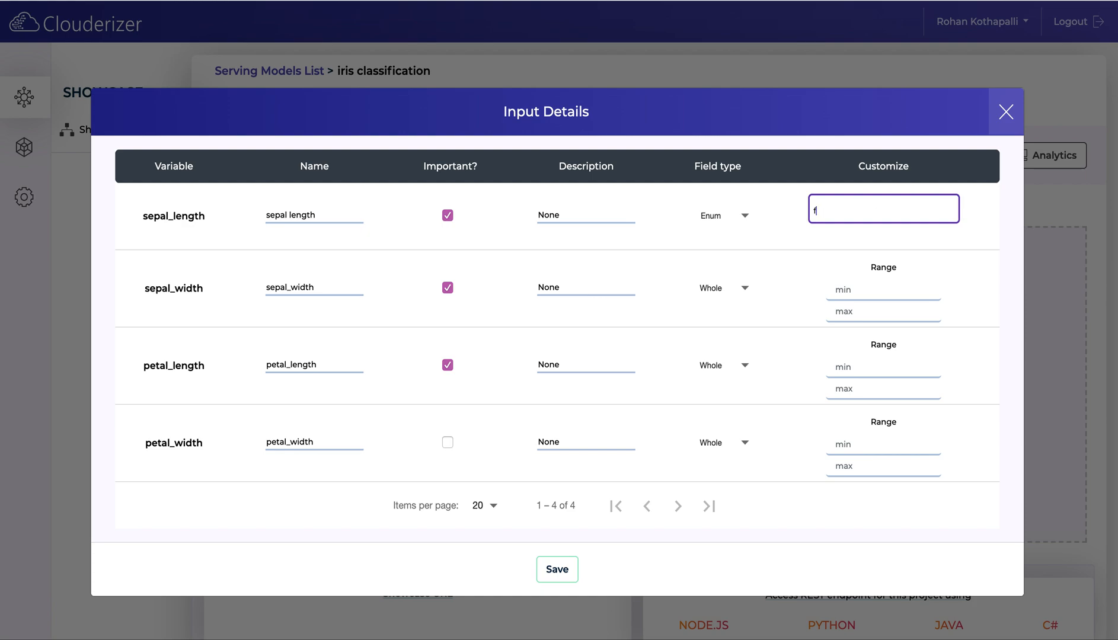
pyautogui.write('flower')
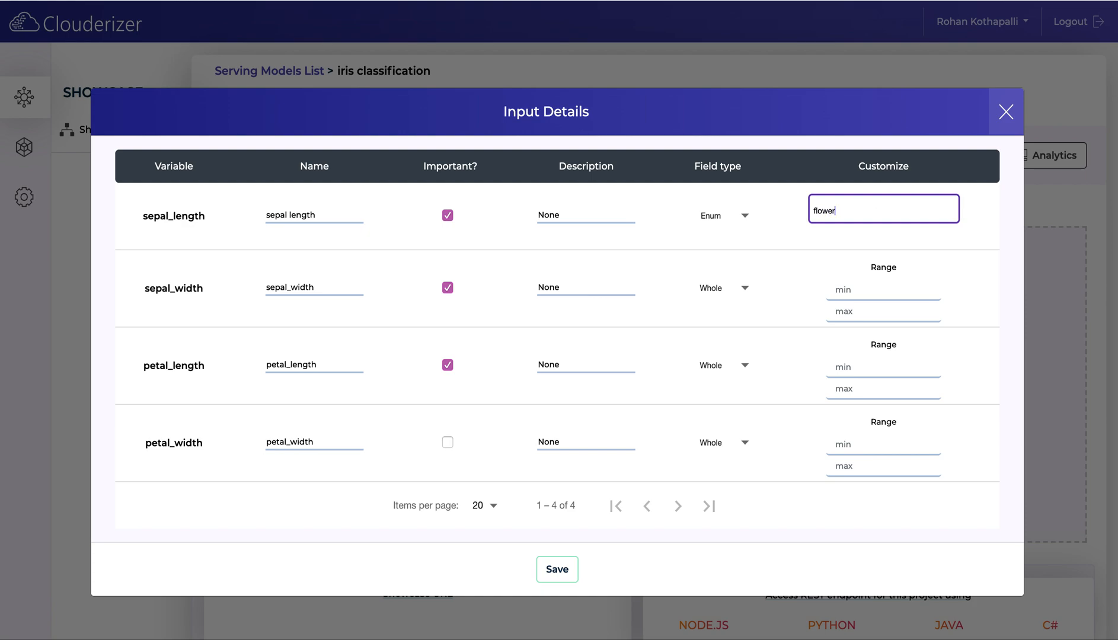
pyautogui.write('dada')
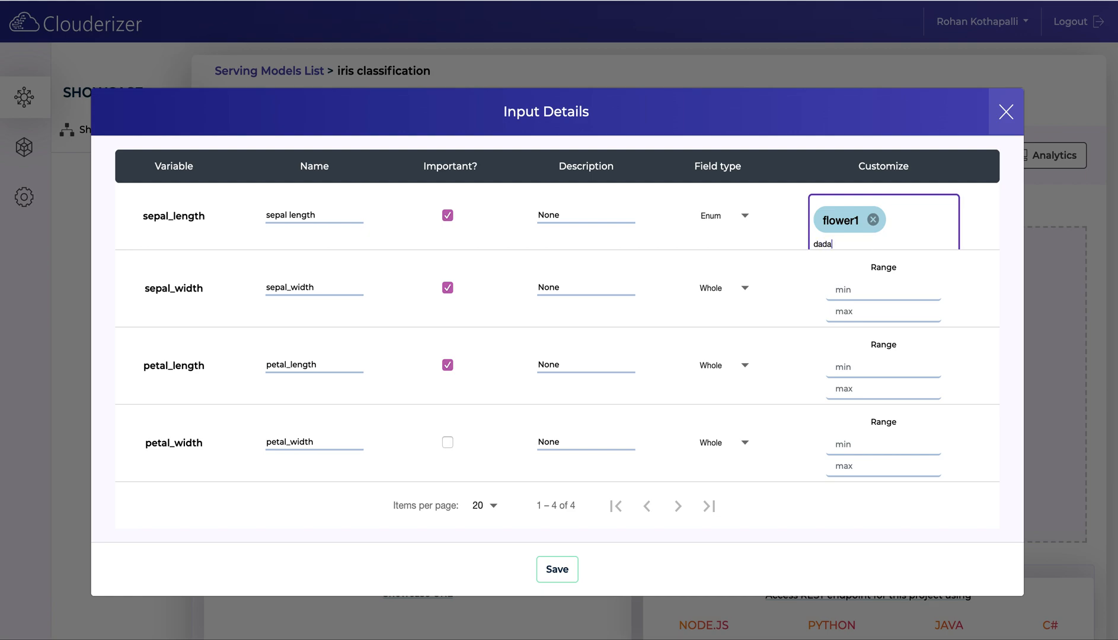
pyautogui.press('Enter')
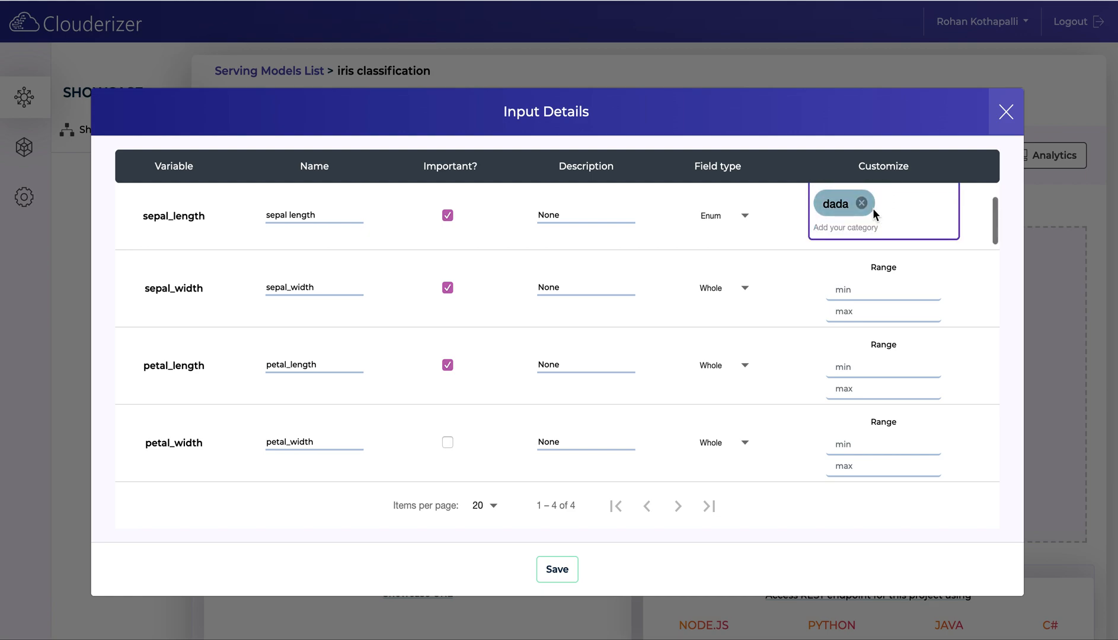
pyautogui.click(723, 216)
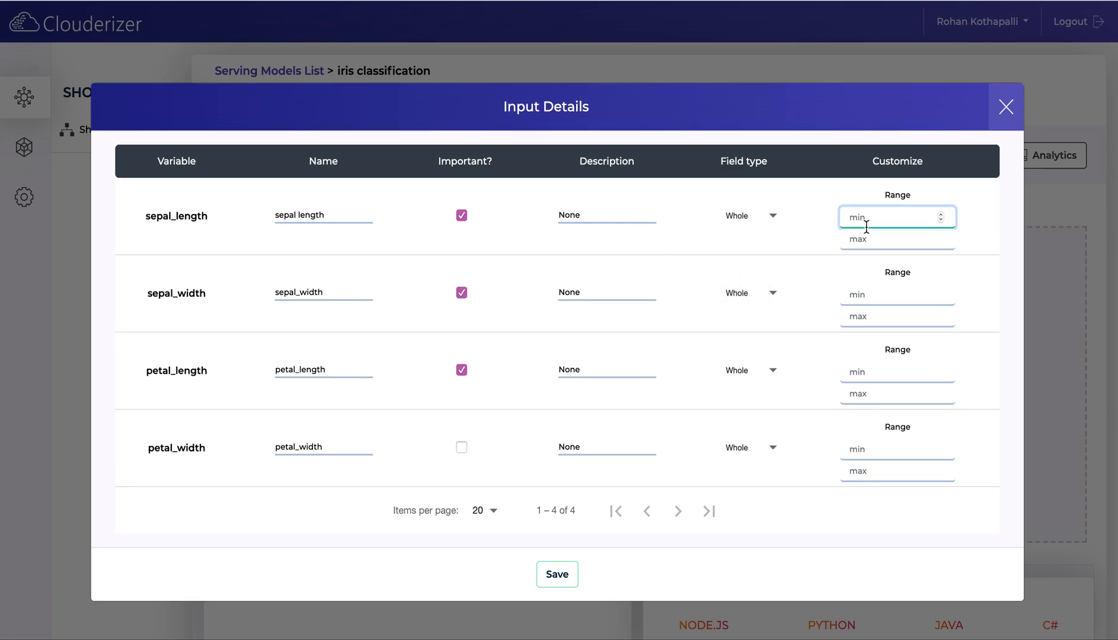
# Give sepal_length a range of 2.3 to 5.6 and save the input details
pyautogui.write('2.3')
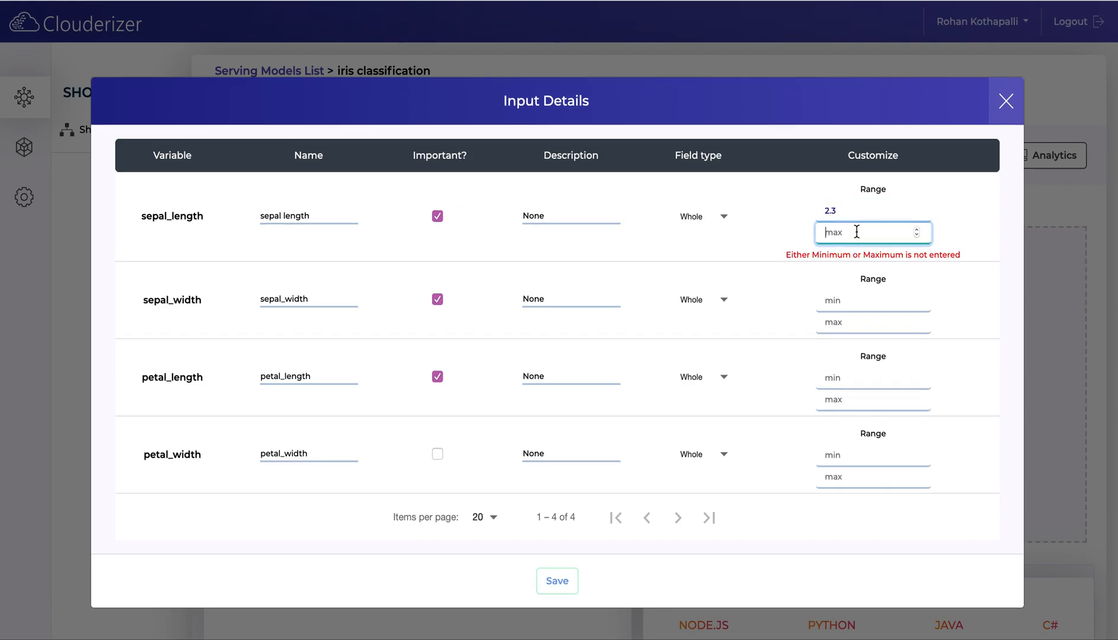
pyautogui.write('5.6')
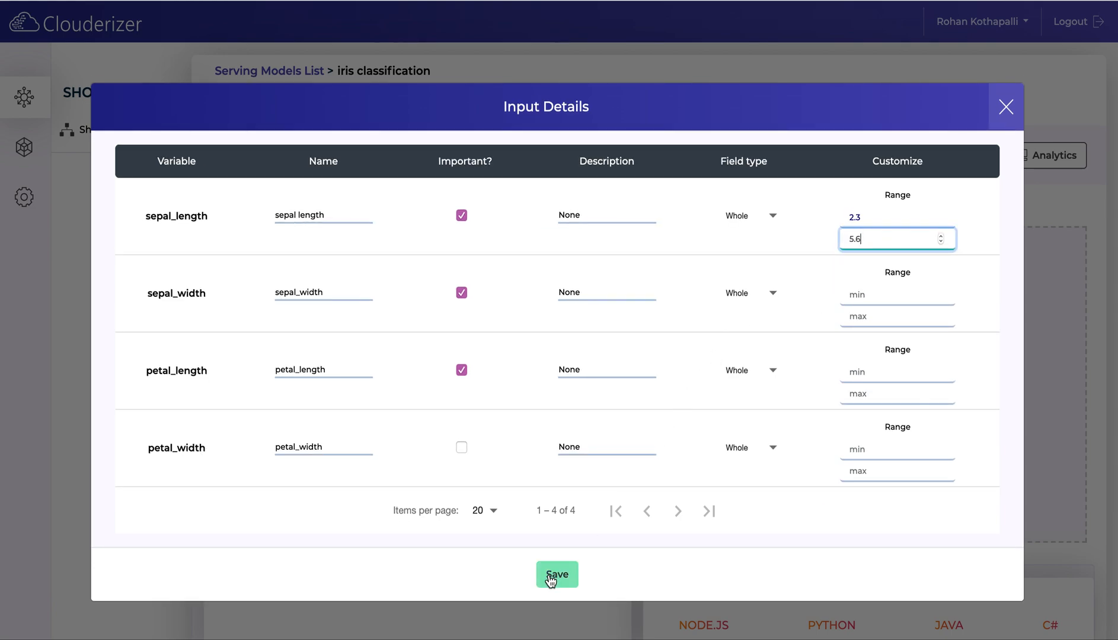
pyautogui.click(557, 575)
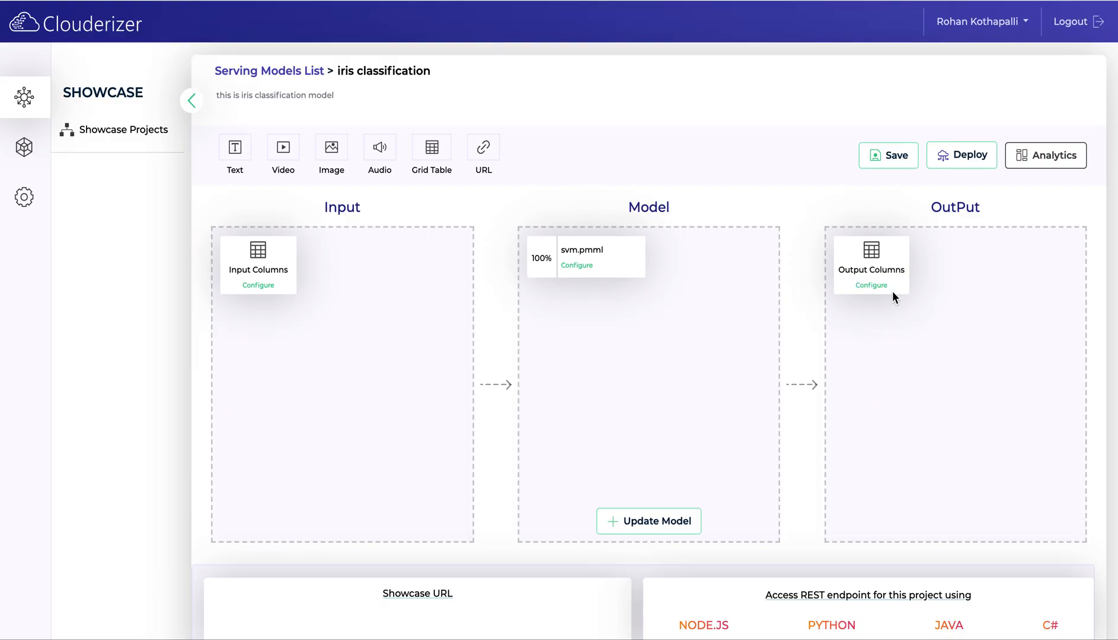
pyautogui.click(871, 286)
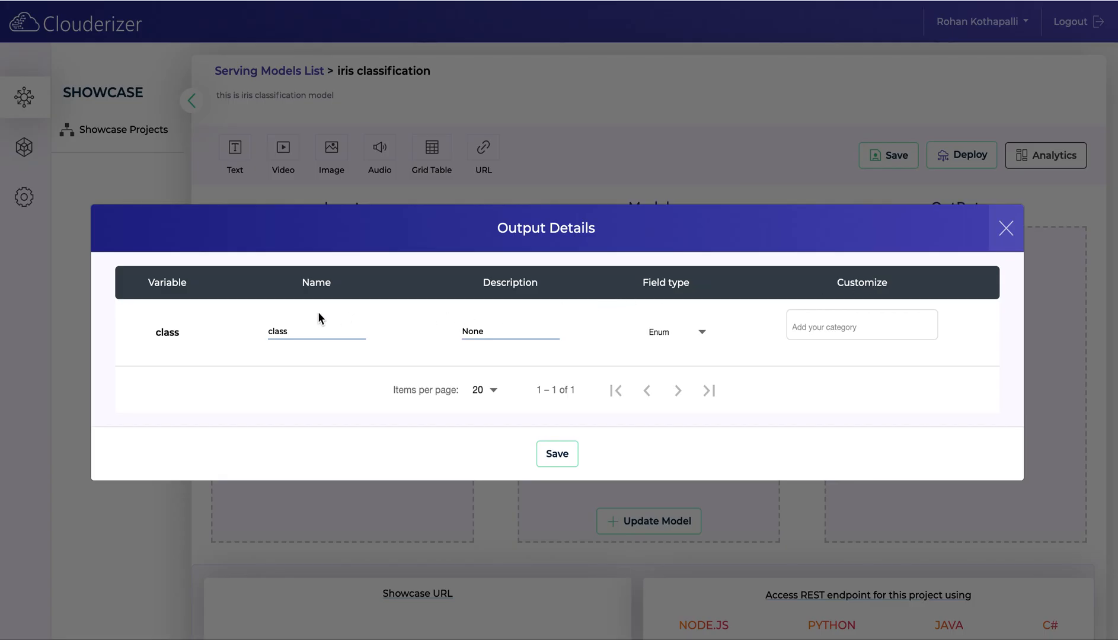
pyautogui.click(557, 454)
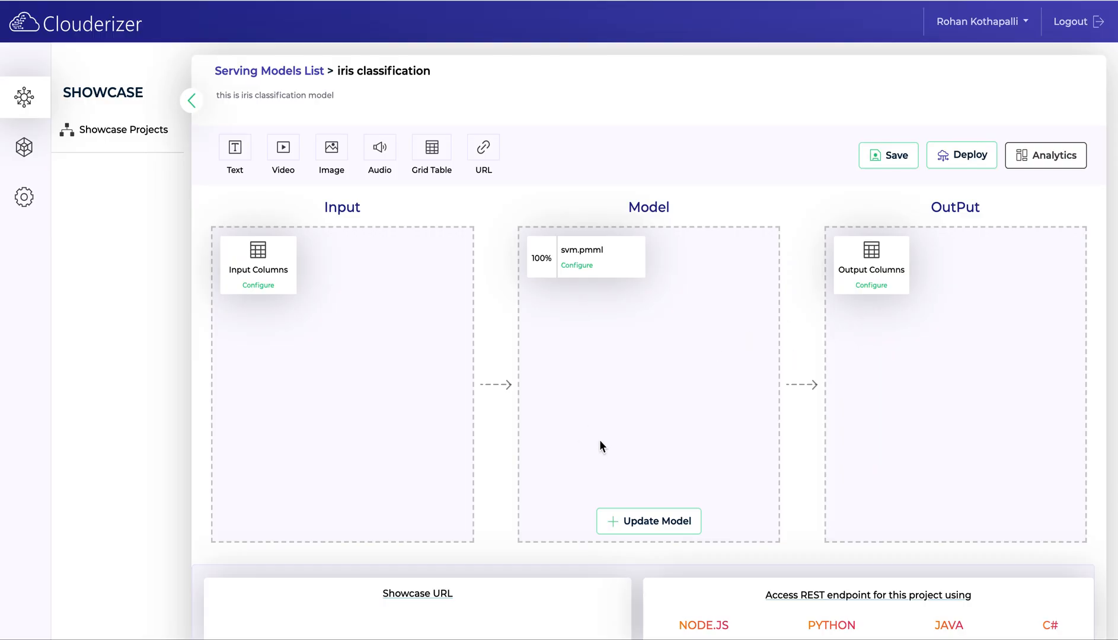
pyautogui.scroll(-3)
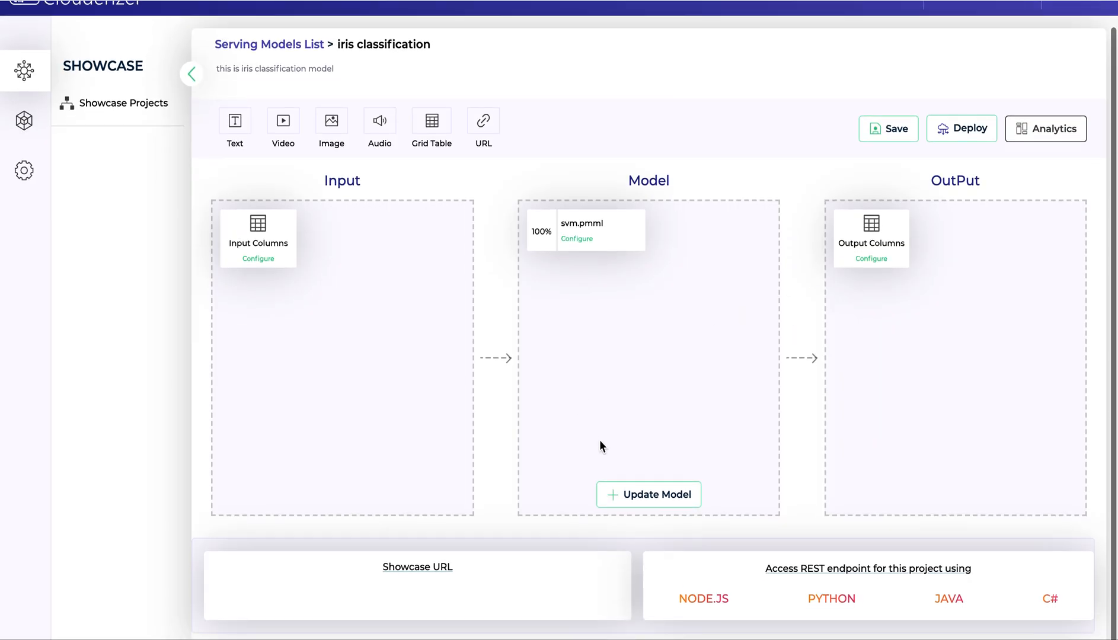
# View the Ubuntu run command from the Deploy platform chooser and return to the choices
pyautogui.click(962, 129)
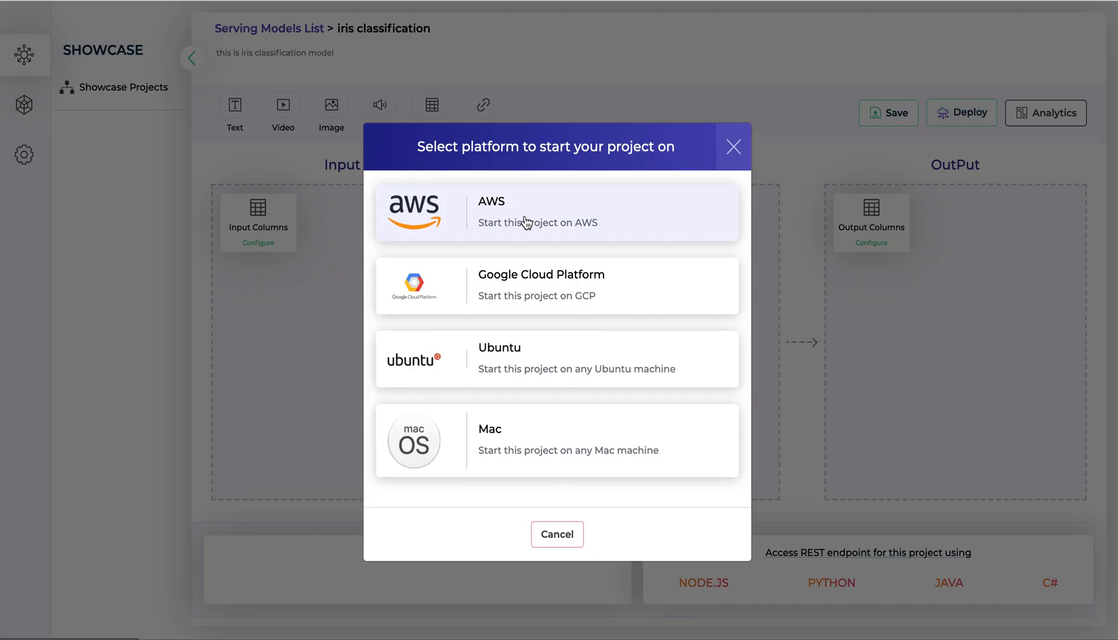
pyautogui.moveTo(538, 260)
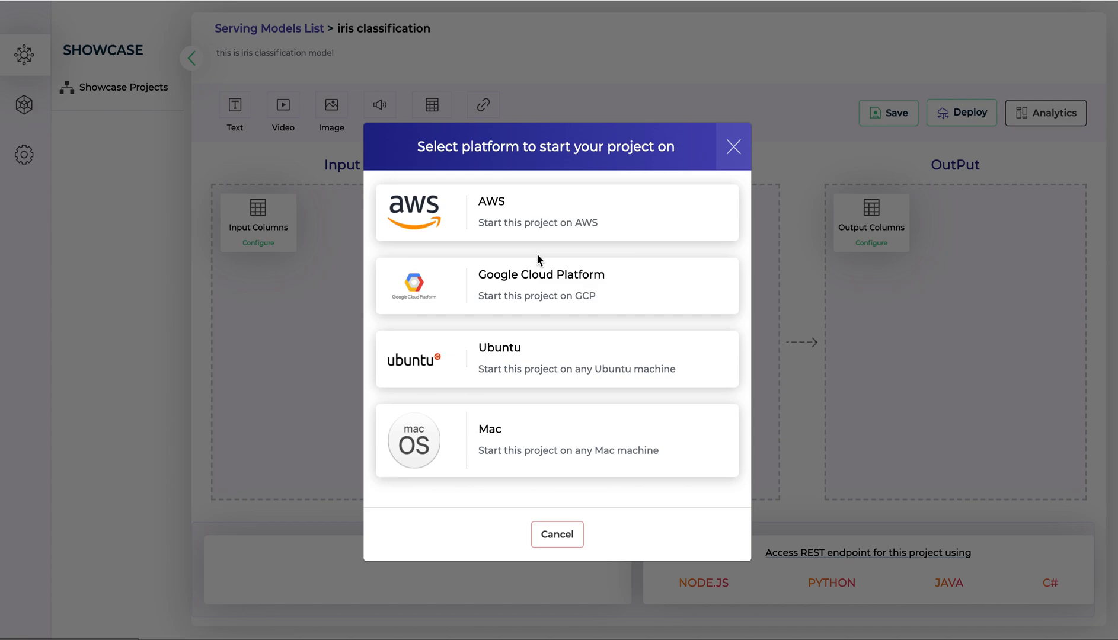
pyautogui.moveTo(539, 285)
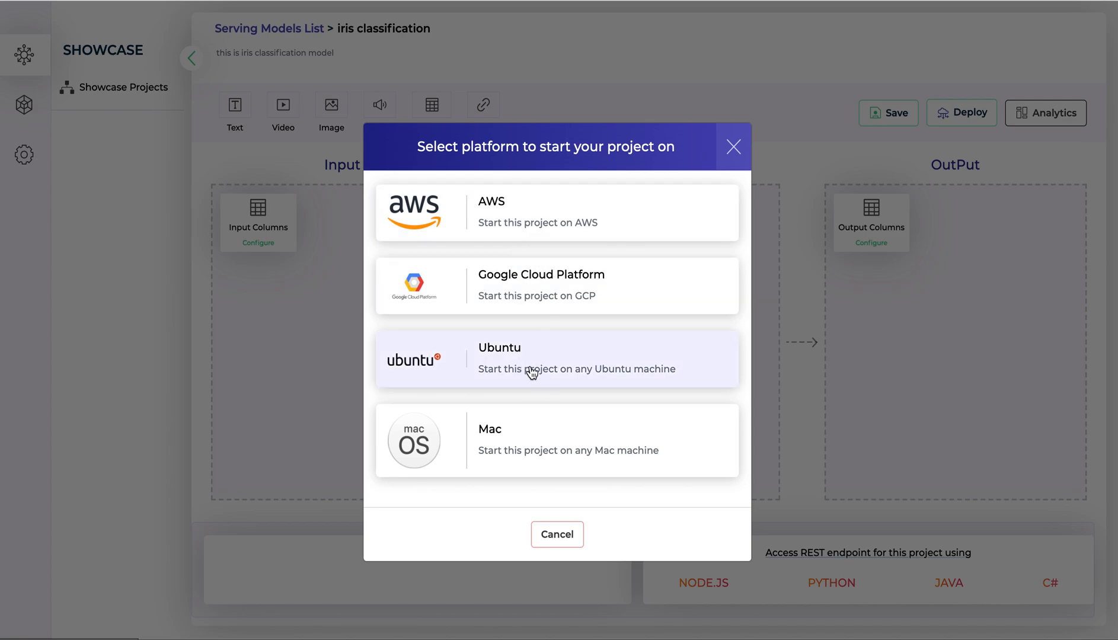
pyautogui.click(557, 358)
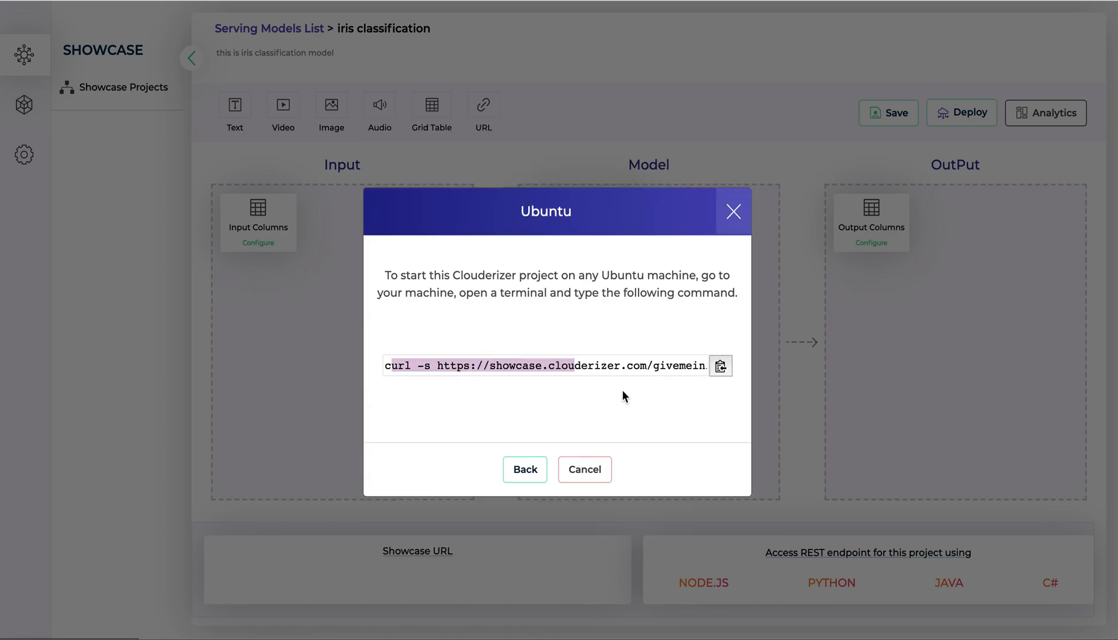
pyautogui.click(525, 470)
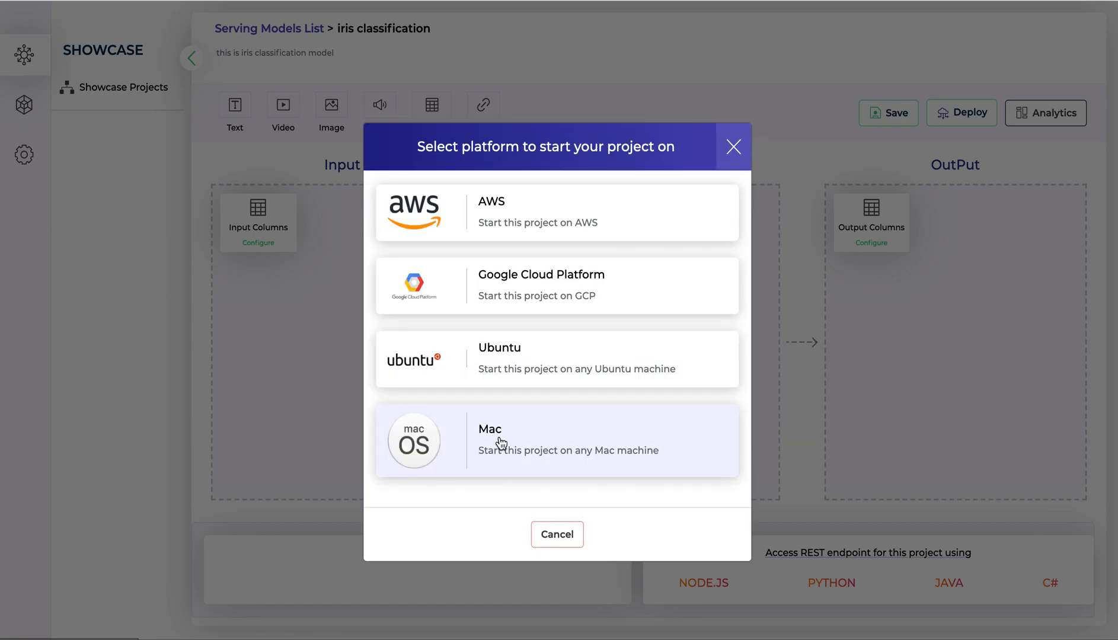
pyautogui.moveTo(514, 213)
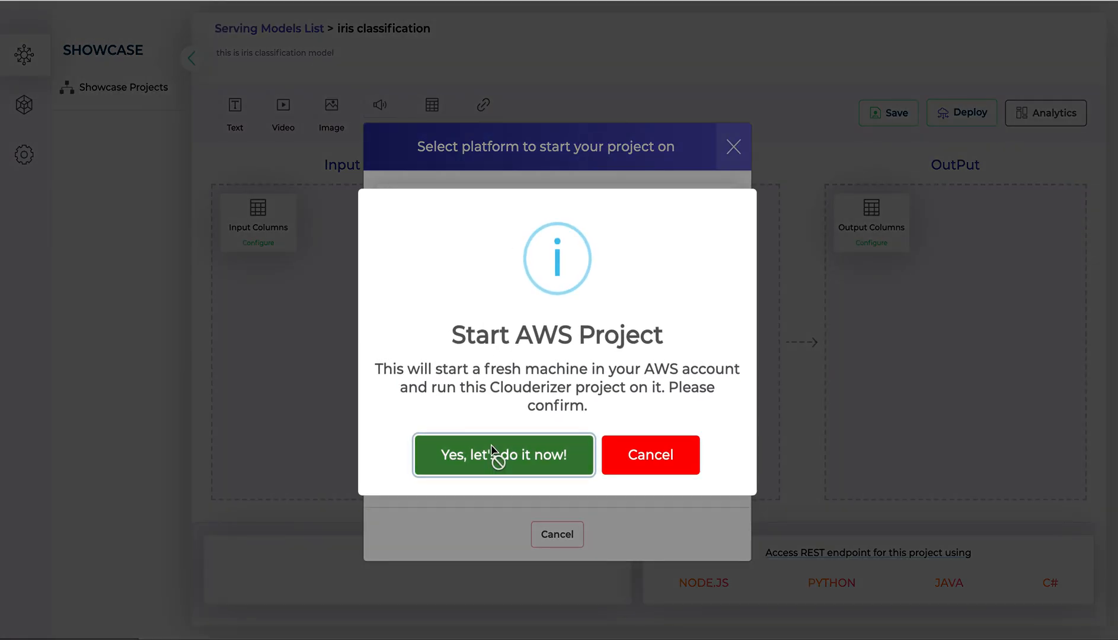
# Confirm starting a fresh AWS machine and deploy the iris classification model
pyautogui.click(504, 456)
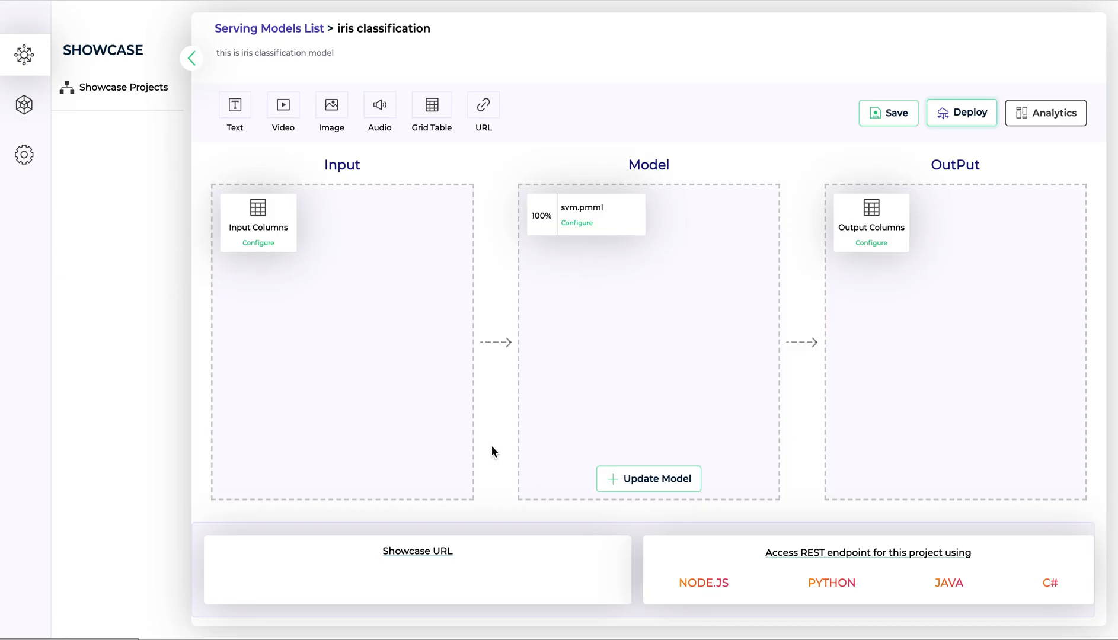
pyautogui.click(961, 112)
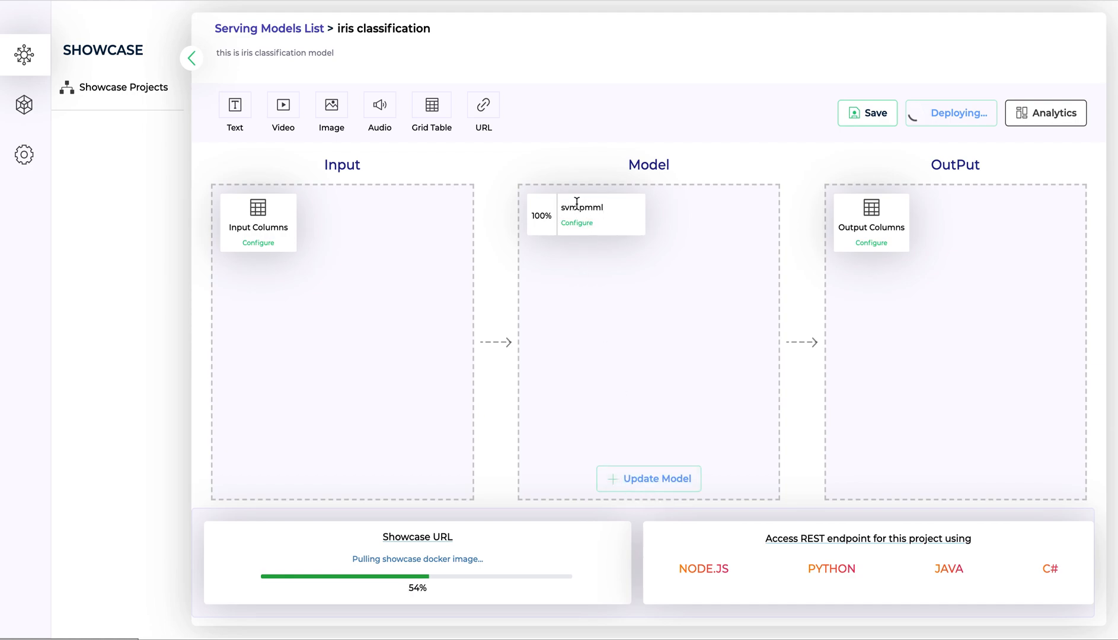
pyautogui.moveTo(629, 378)
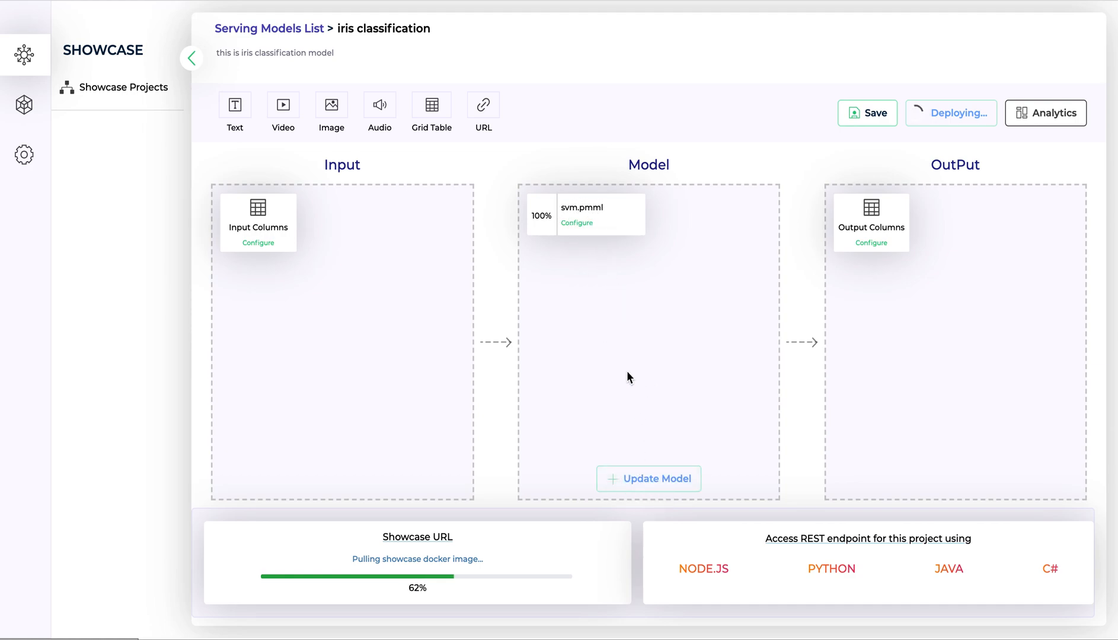
pyautogui.moveTo(712, 170)
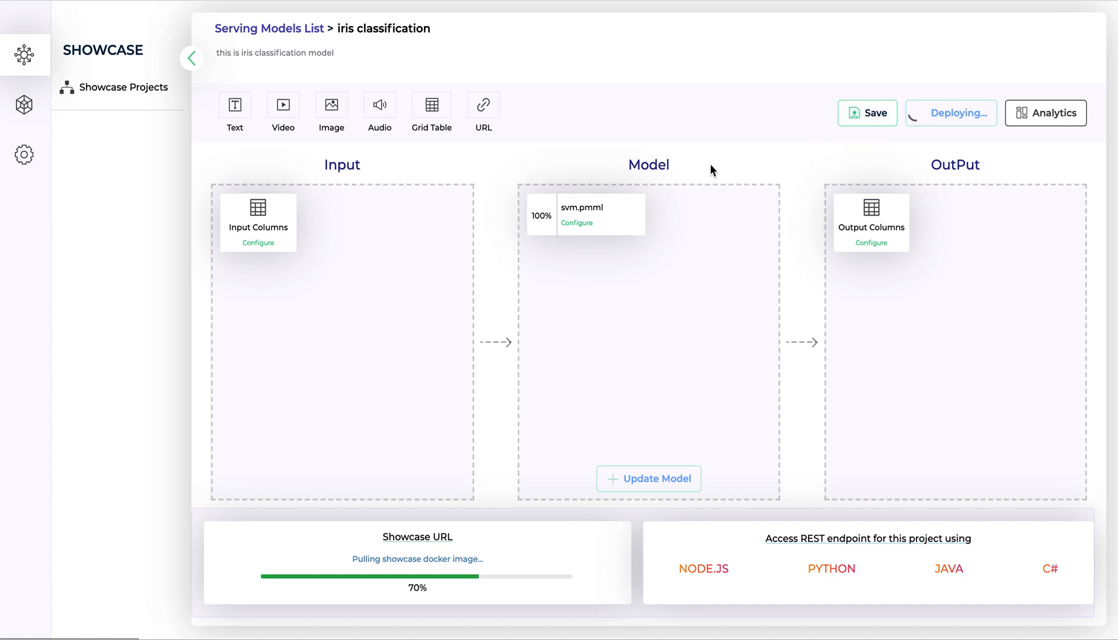
pyautogui.click(867, 113)
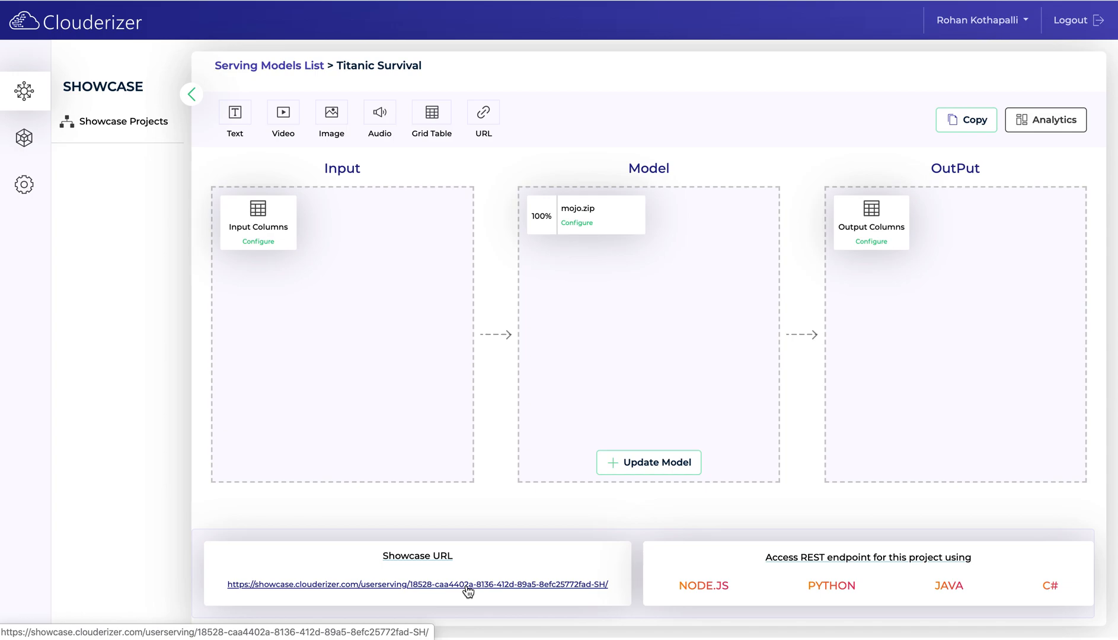
pyautogui.moveTo(462, 594)
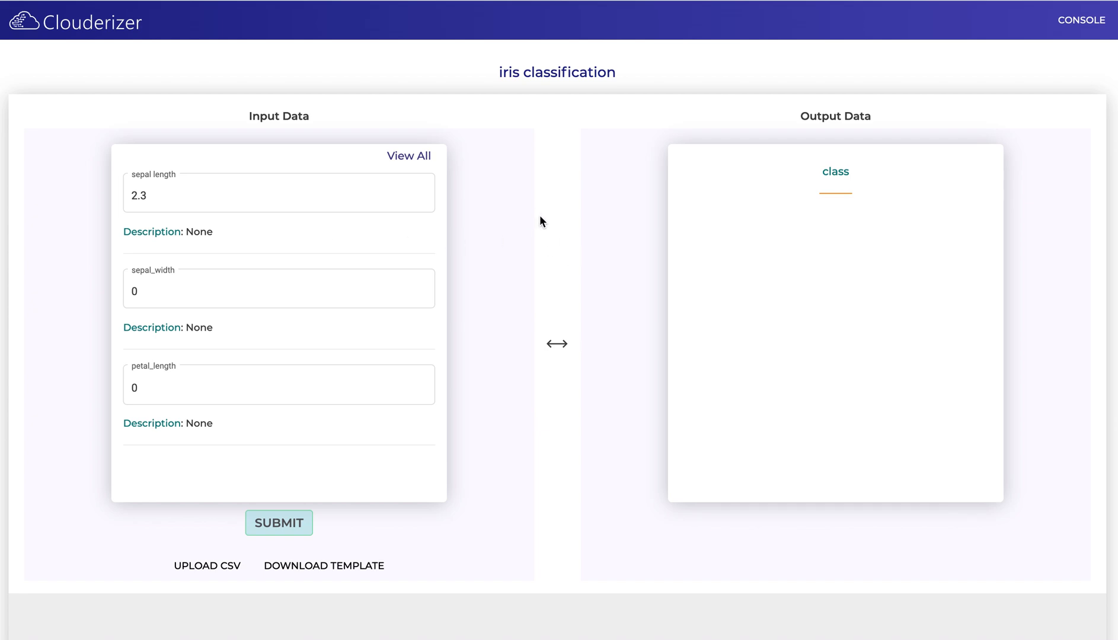
# Enter sepal width 3.4, petal length 5 and petal width 5 and submit for a prediction
pyautogui.click(279, 192)
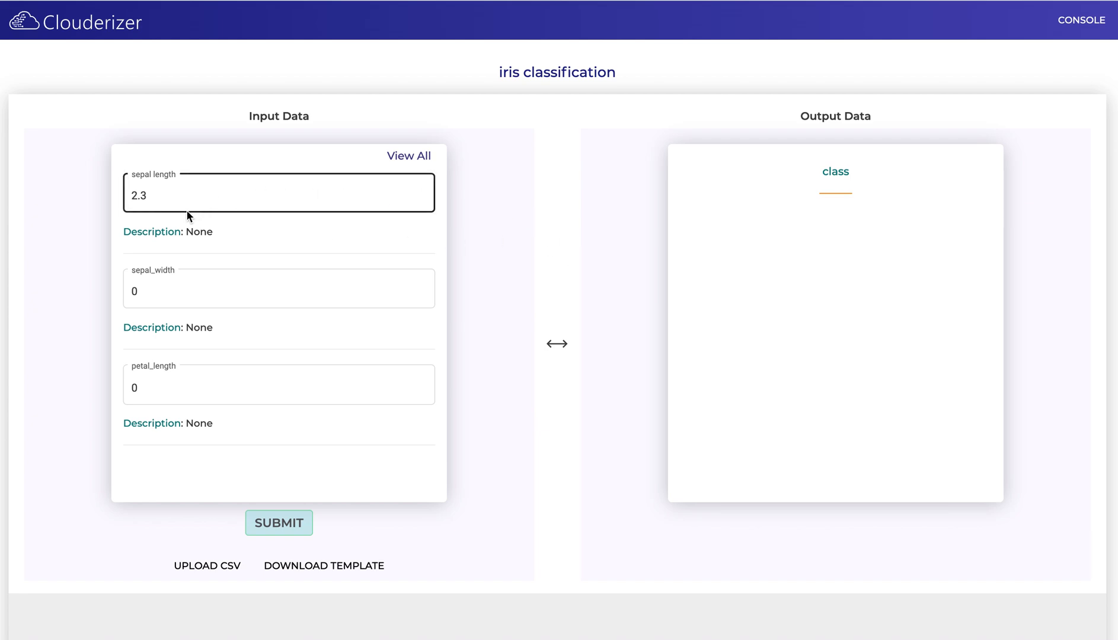
pyautogui.moveTo(198, 213)
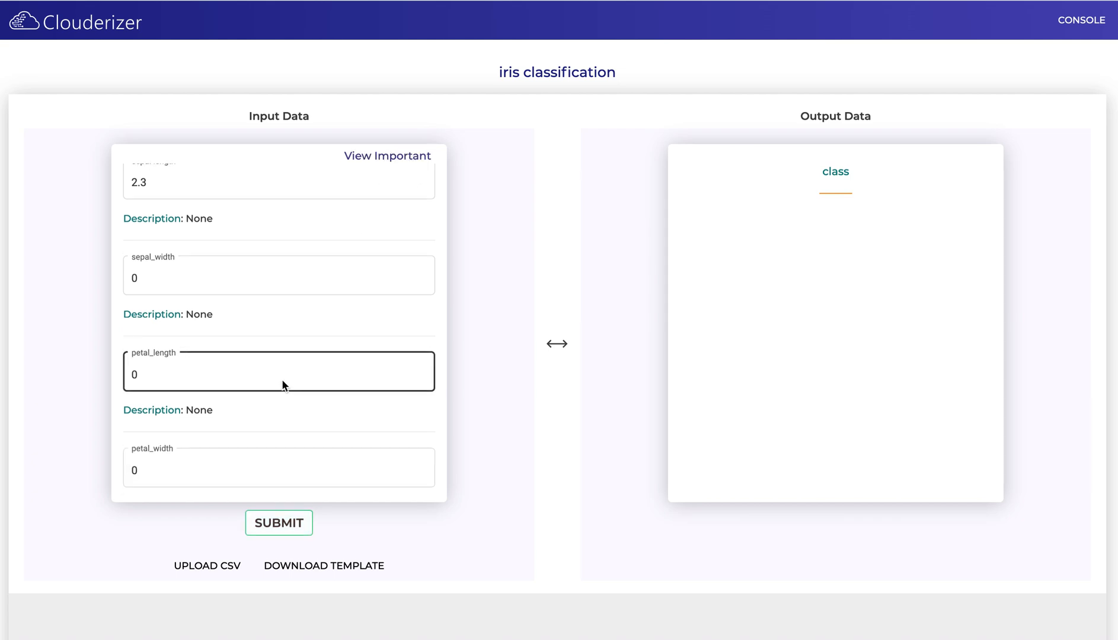
pyautogui.click(278, 290)
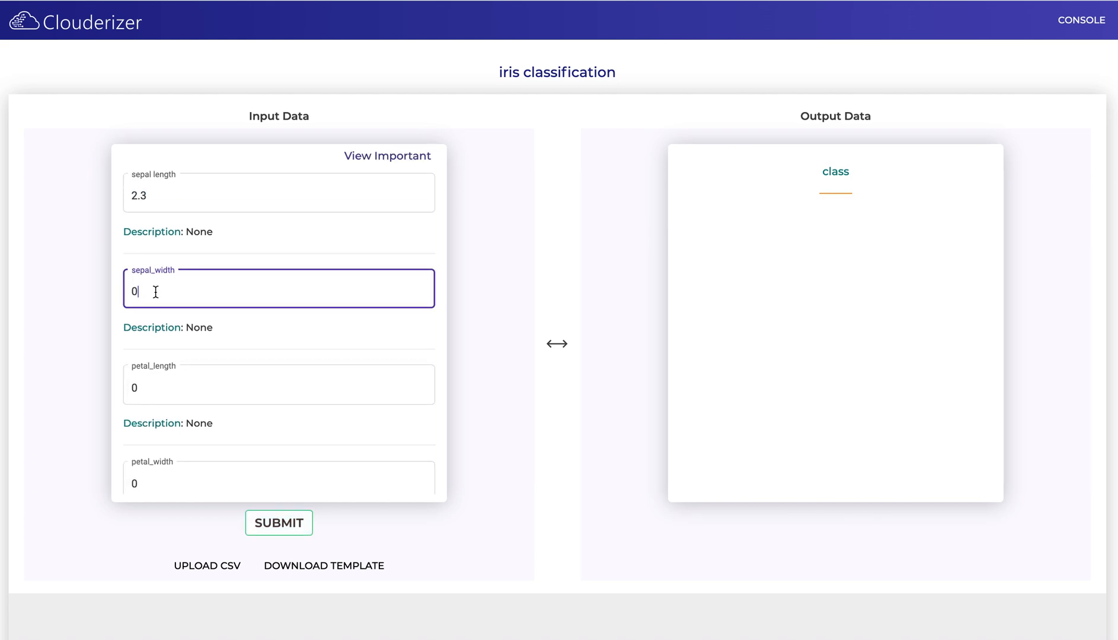
pyautogui.write('3.4')
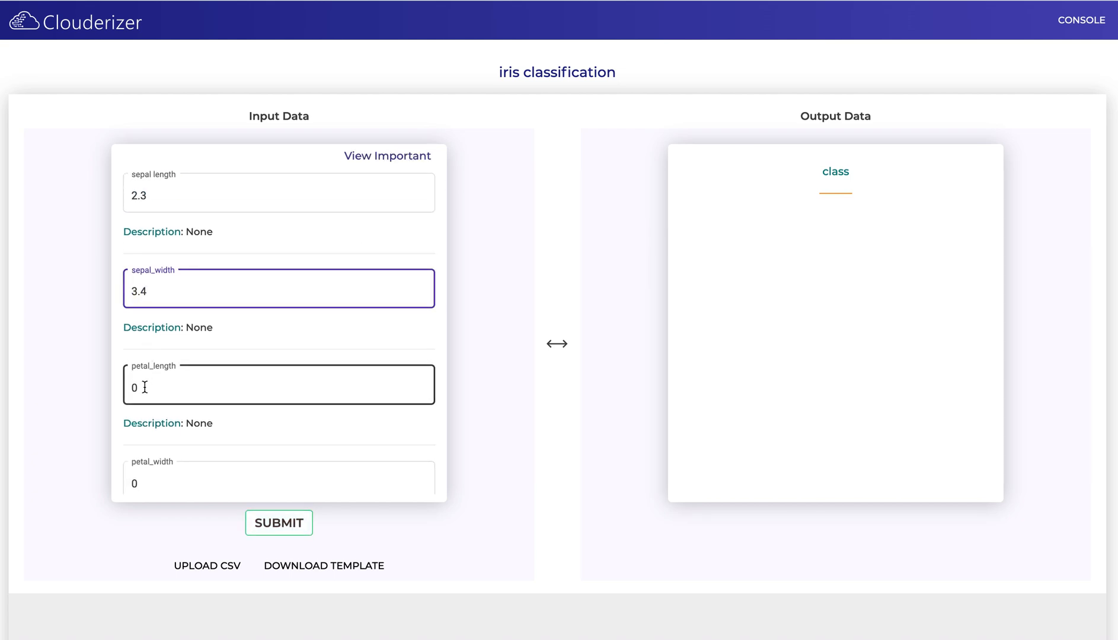
pyautogui.write('5')
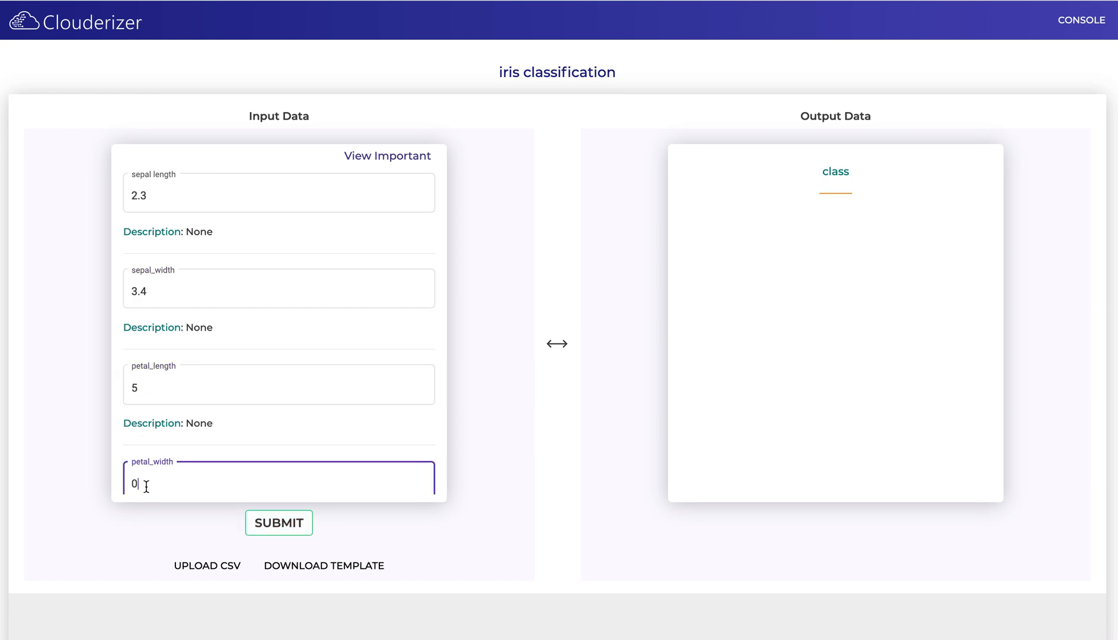
pyautogui.click(279, 523)
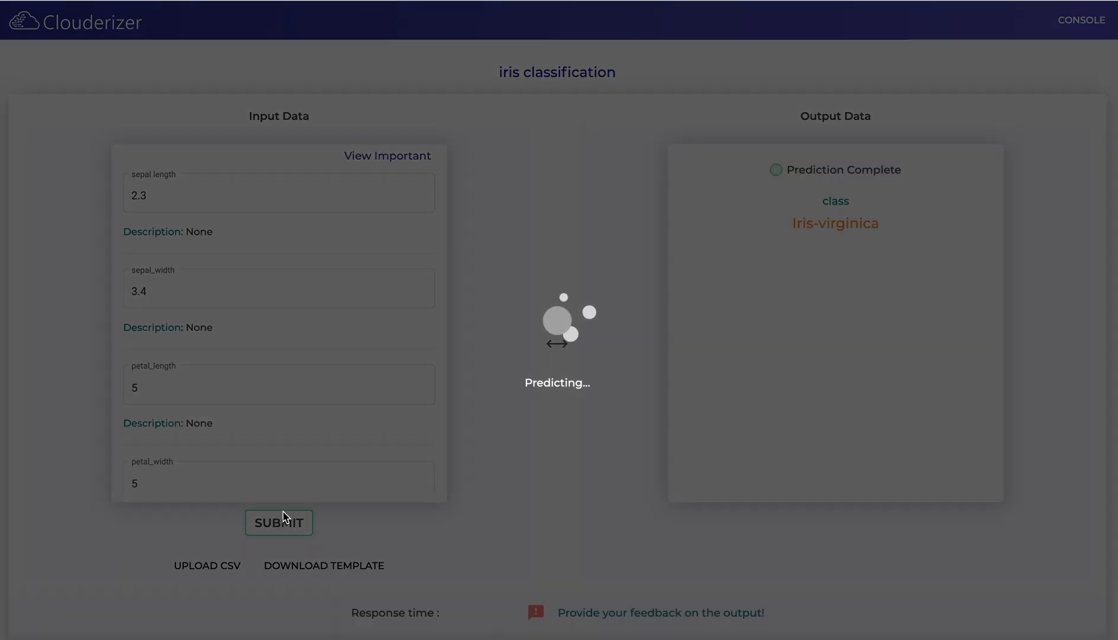
pyautogui.click(279, 523)
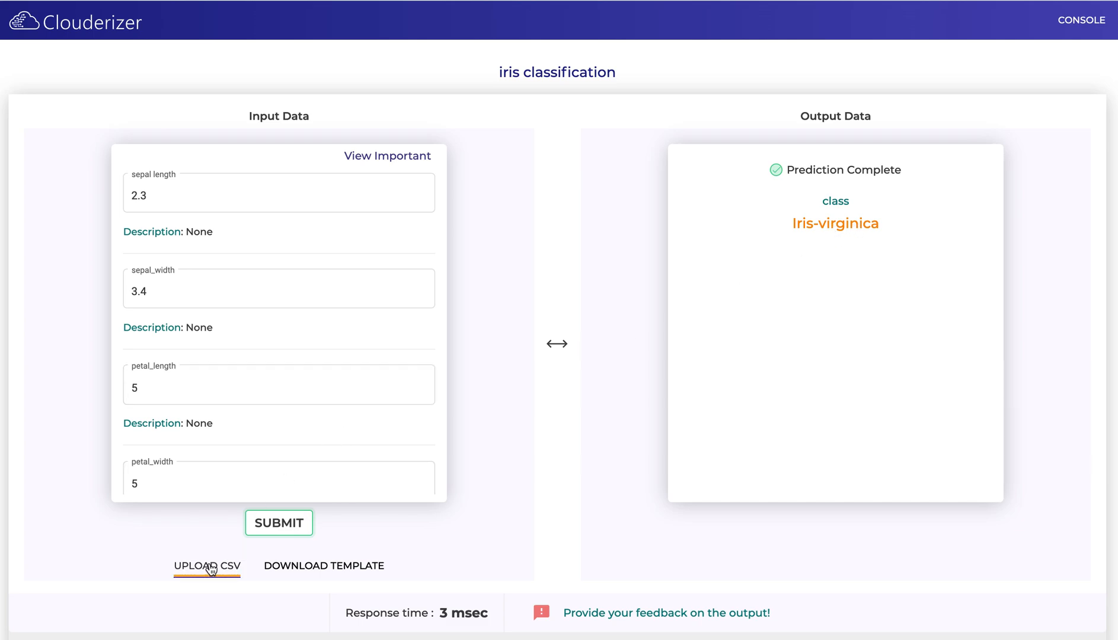
pyautogui.moveTo(210, 570)
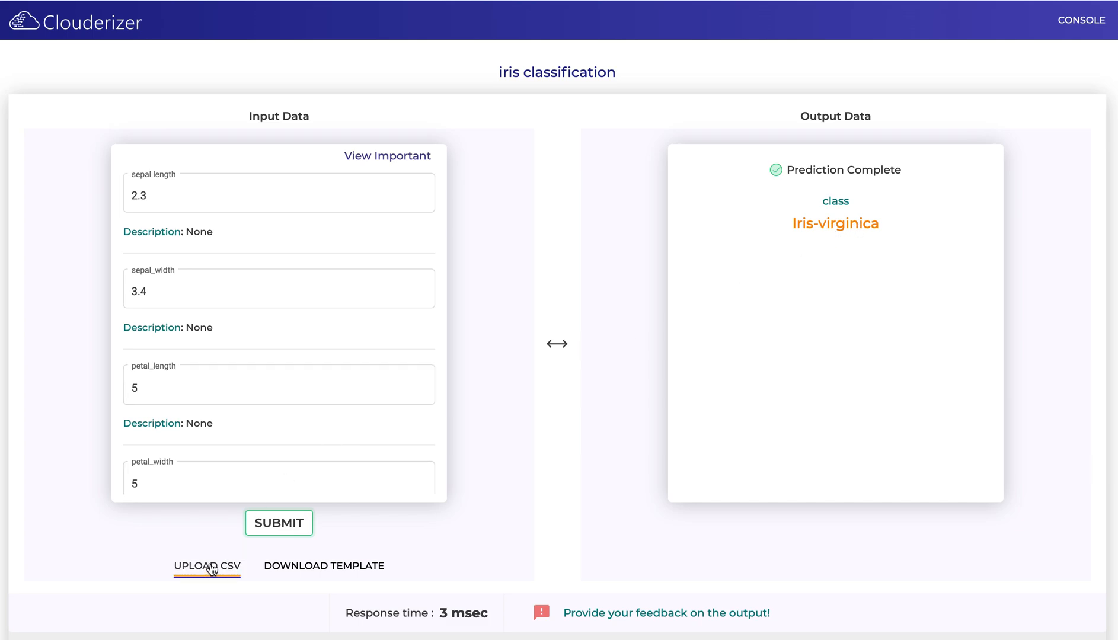
pyautogui.moveTo(704, 279)
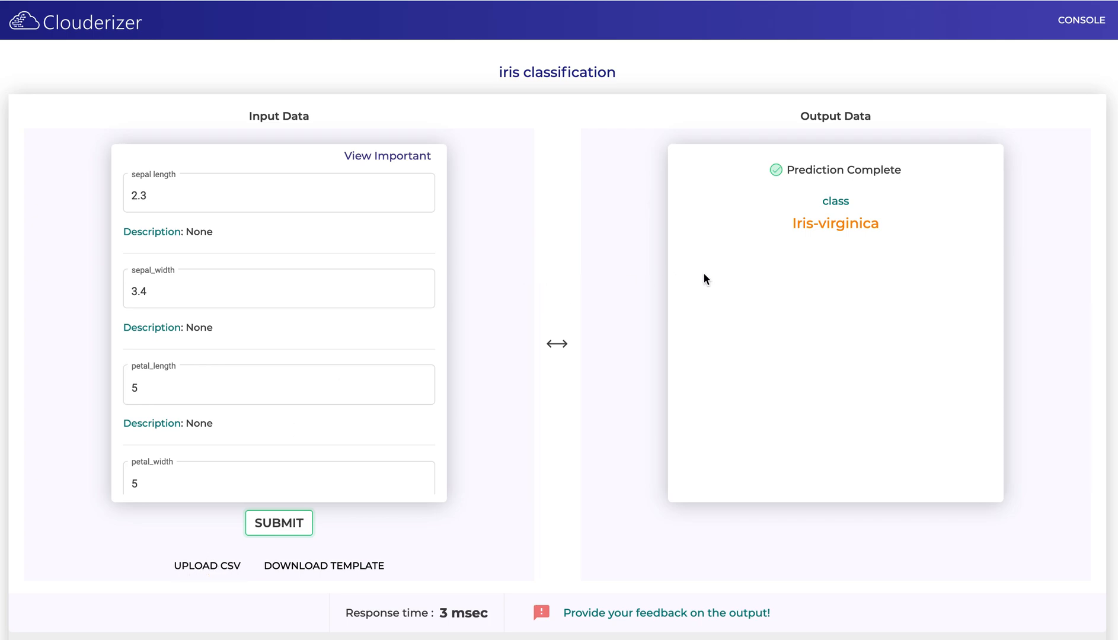
pyautogui.moveTo(711, 311)
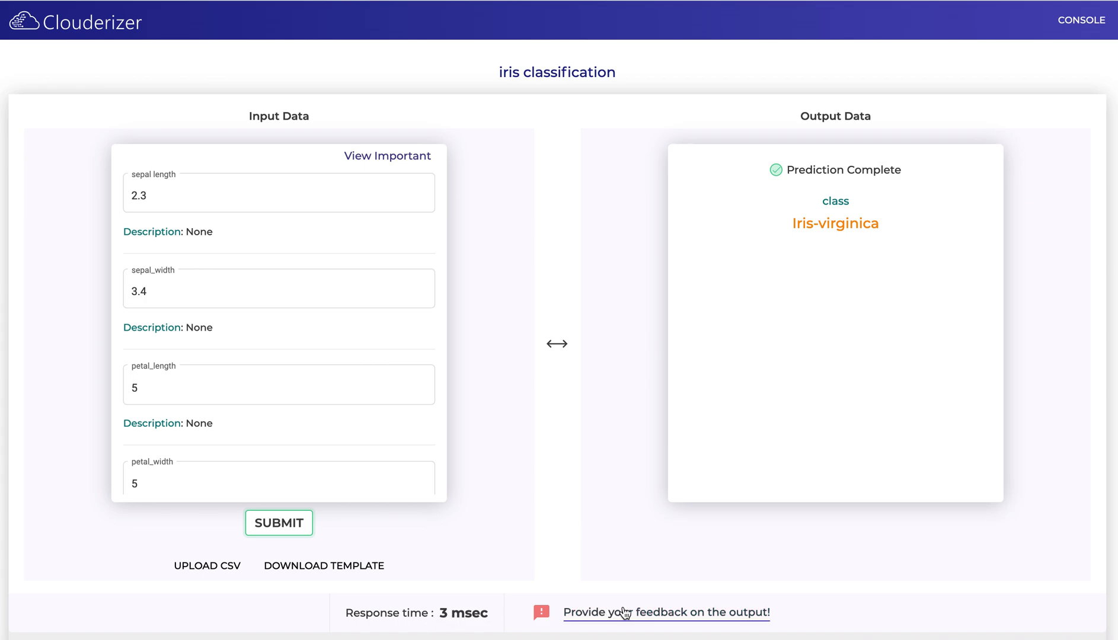
pyautogui.moveTo(633, 614)
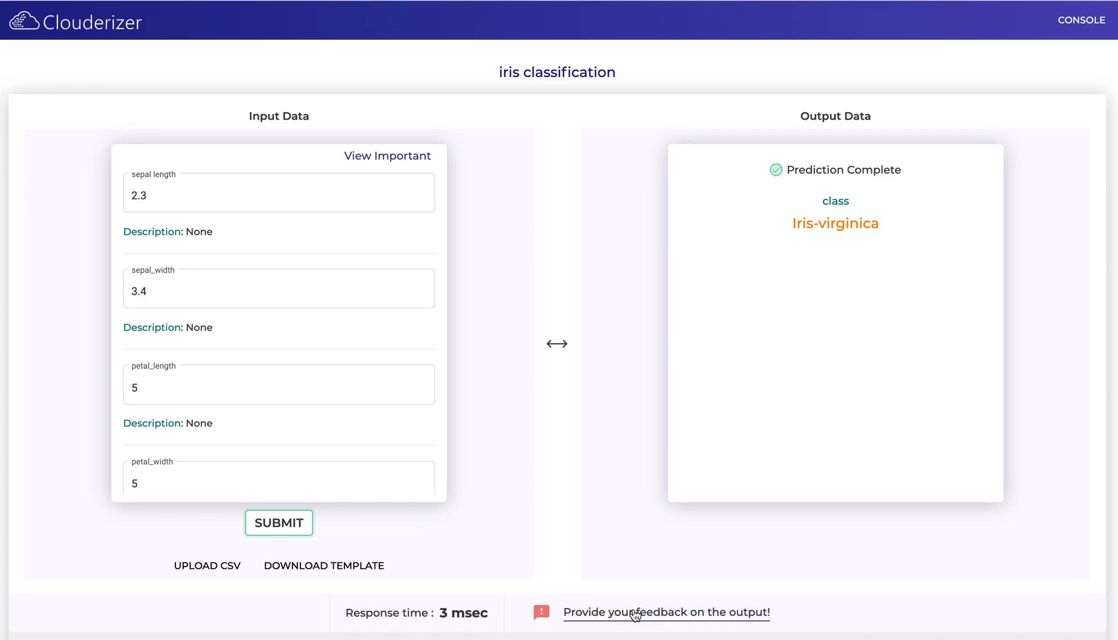
# Give thumbs-up feedback on the Iris-virginica prediction output
pyautogui.click(665, 612)
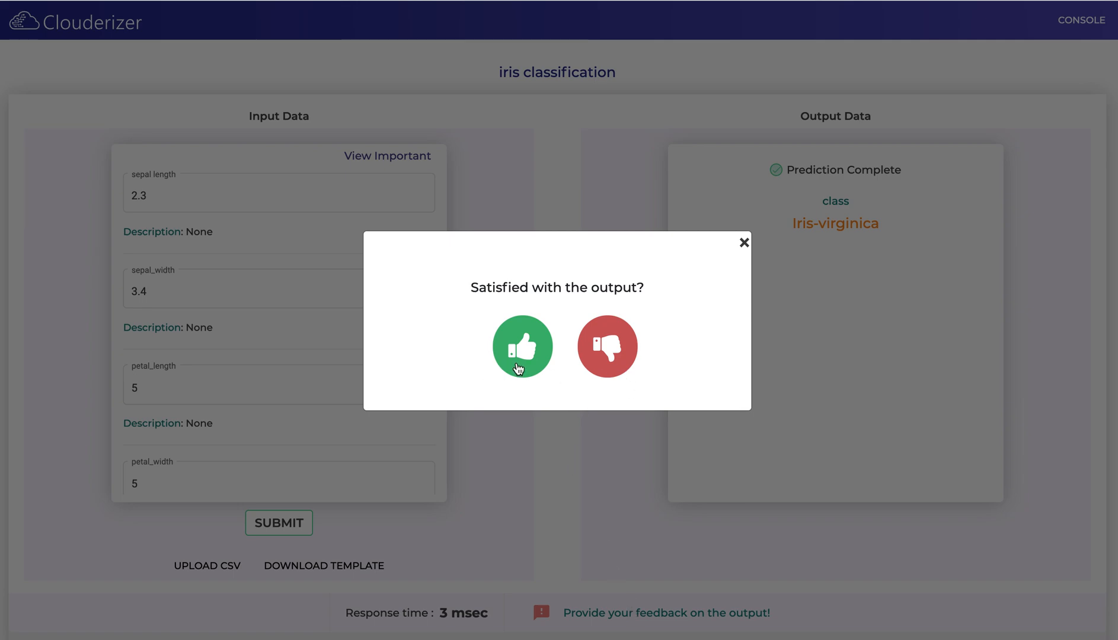
pyautogui.moveTo(550, 355)
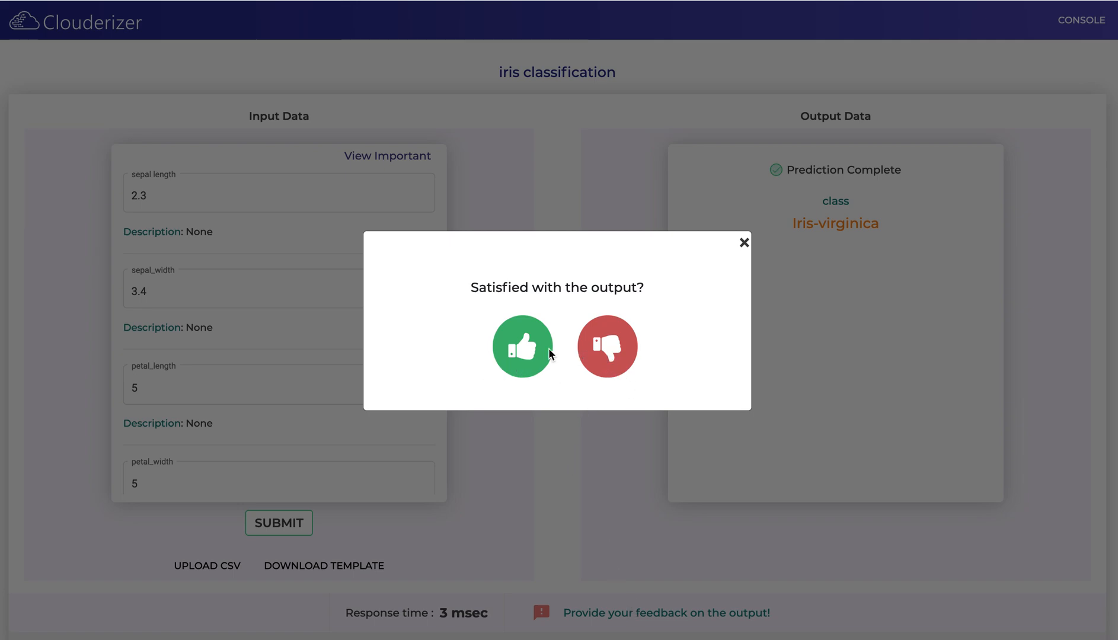
pyautogui.click(523, 347)
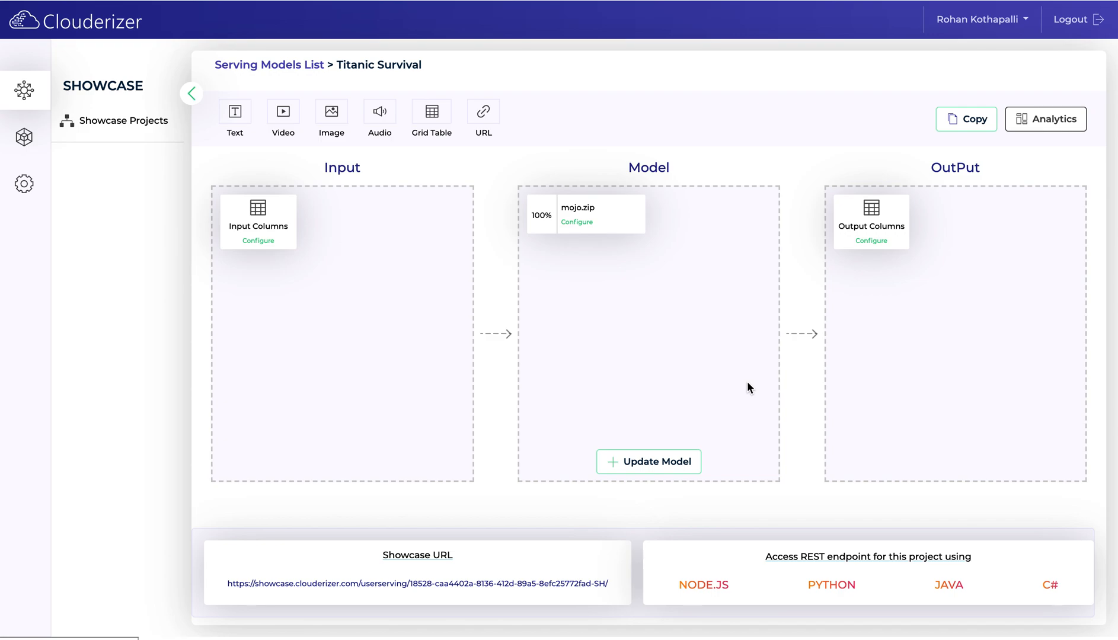
# Review the Titanic Survival analytics dashboard's requests, response time and feedback charts
pyautogui.click(1045, 119)
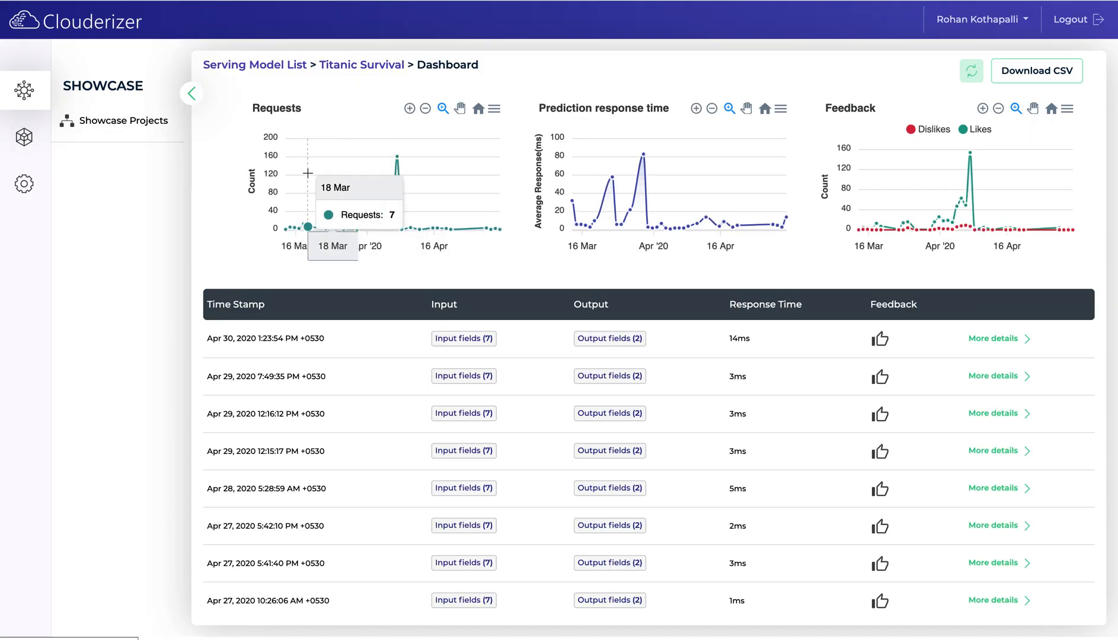
pyautogui.moveTo(311, 245)
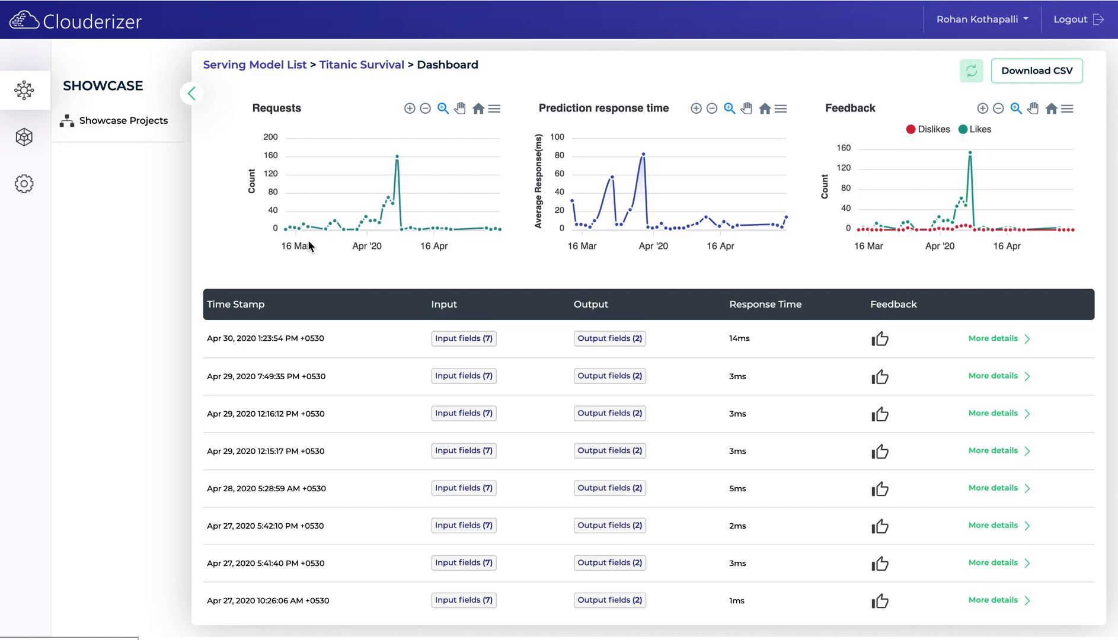
pyautogui.moveTo(587, 221)
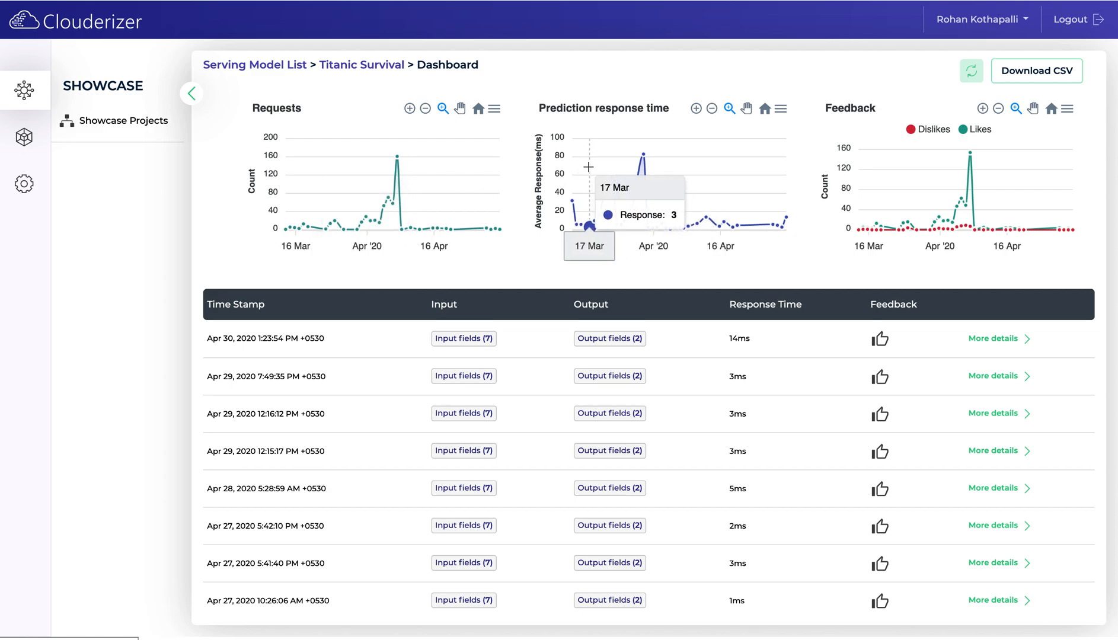
pyautogui.moveTo(642, 154)
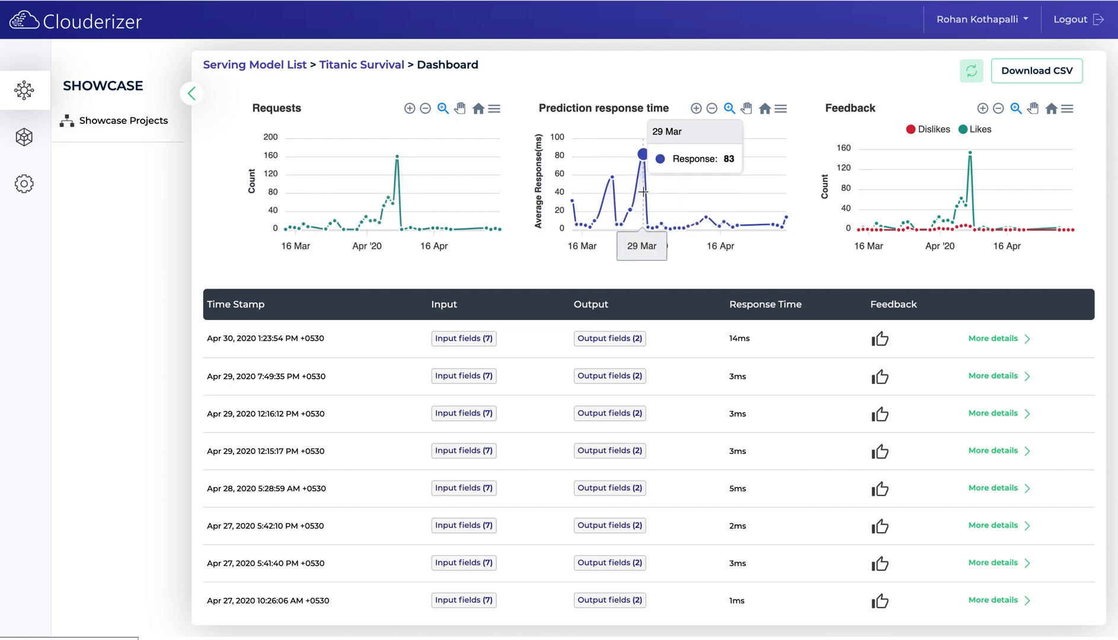
pyautogui.moveTo(912, 144)
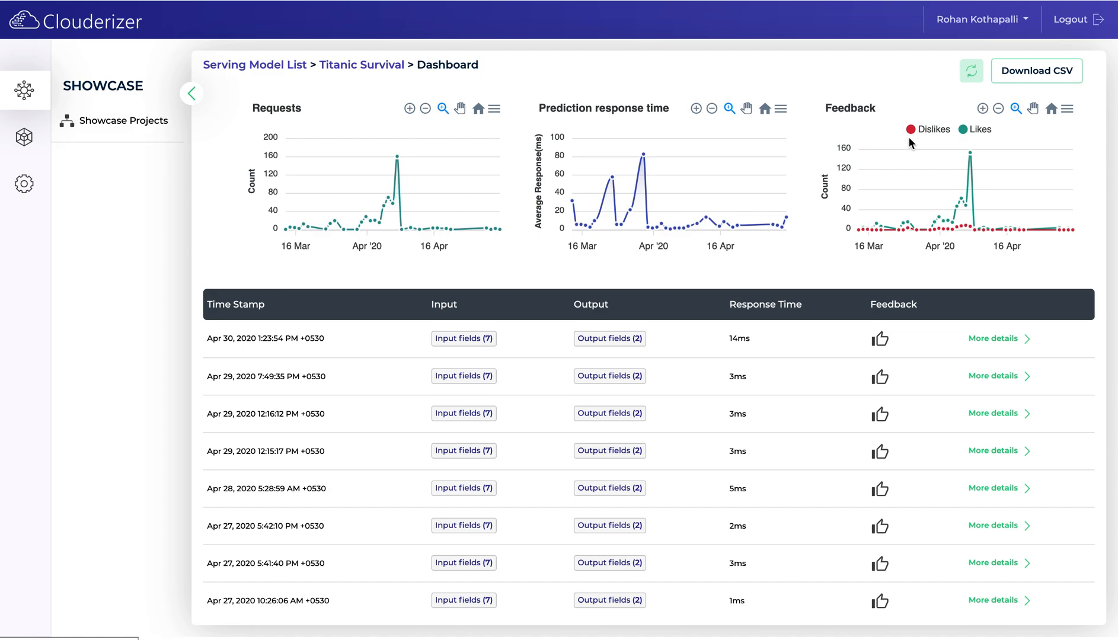
pyautogui.moveTo(904, 223)
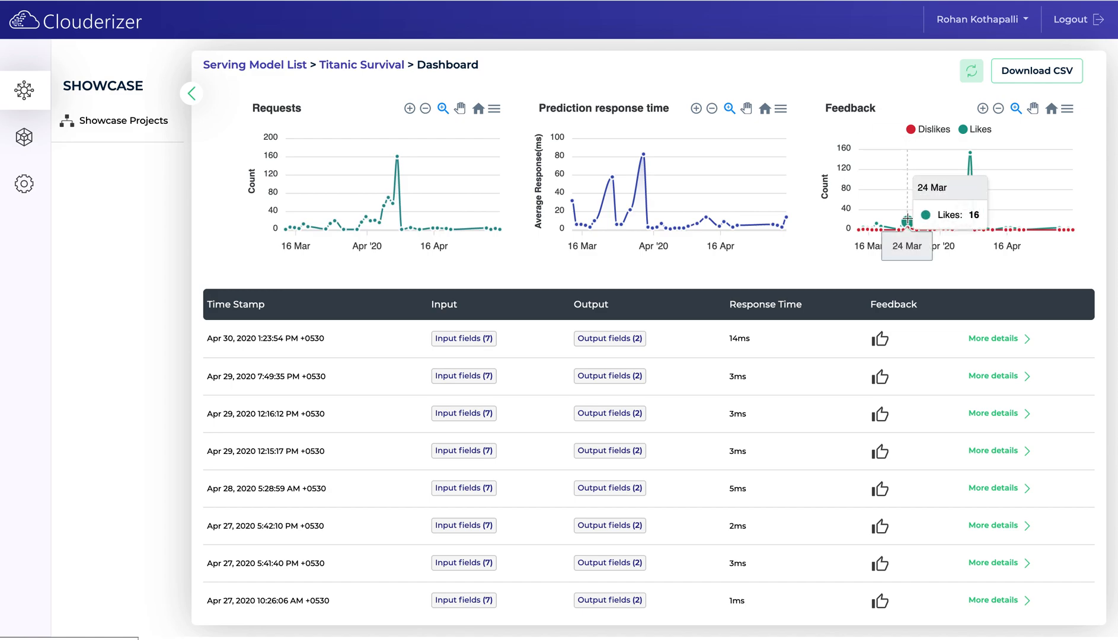
pyautogui.moveTo(905, 247)
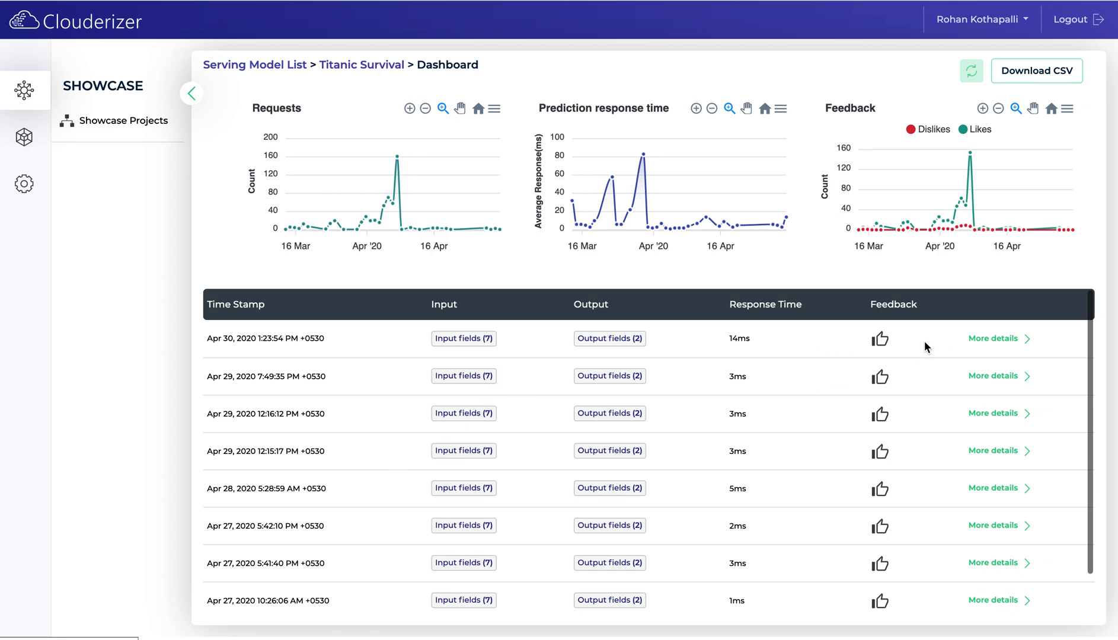
pyautogui.moveTo(715, 349)
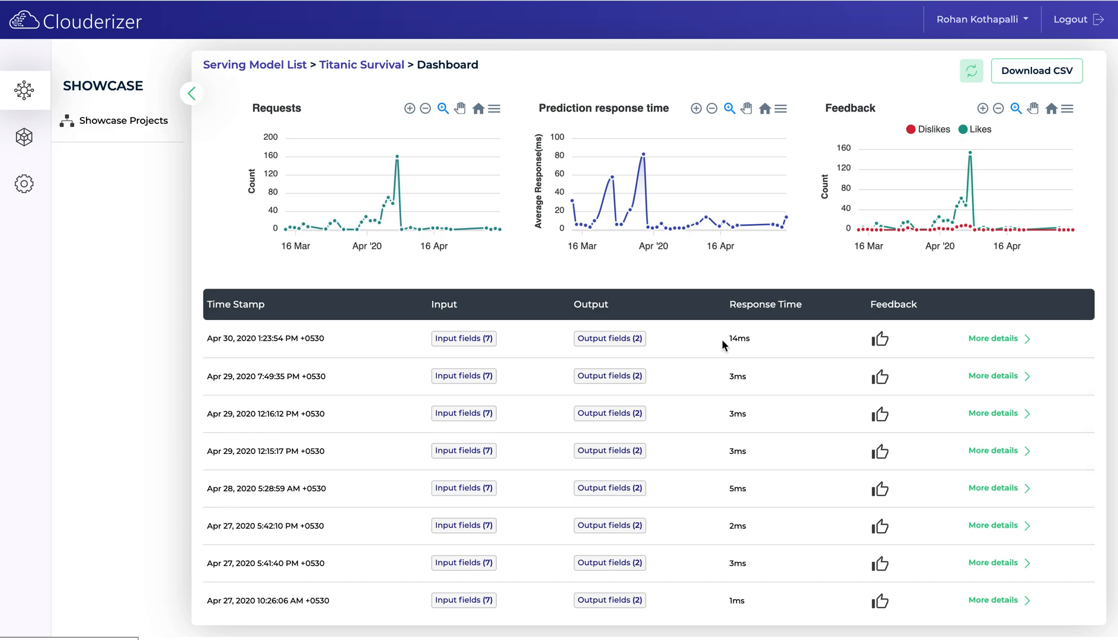
pyautogui.moveTo(889, 344)
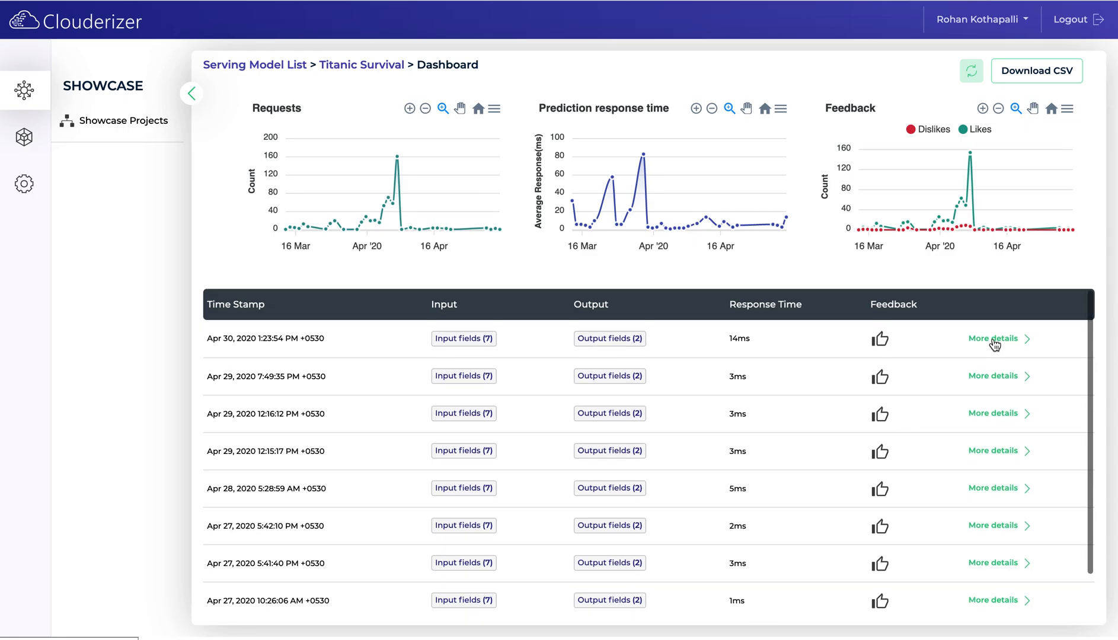
pyautogui.click(993, 338)
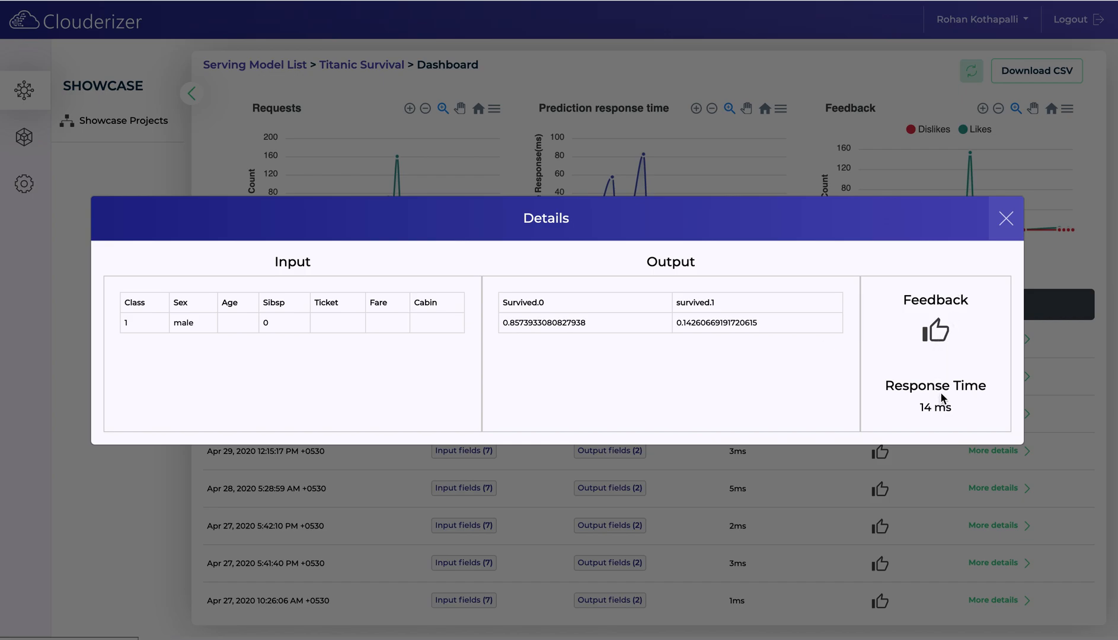
pyautogui.moveTo(920, 403)
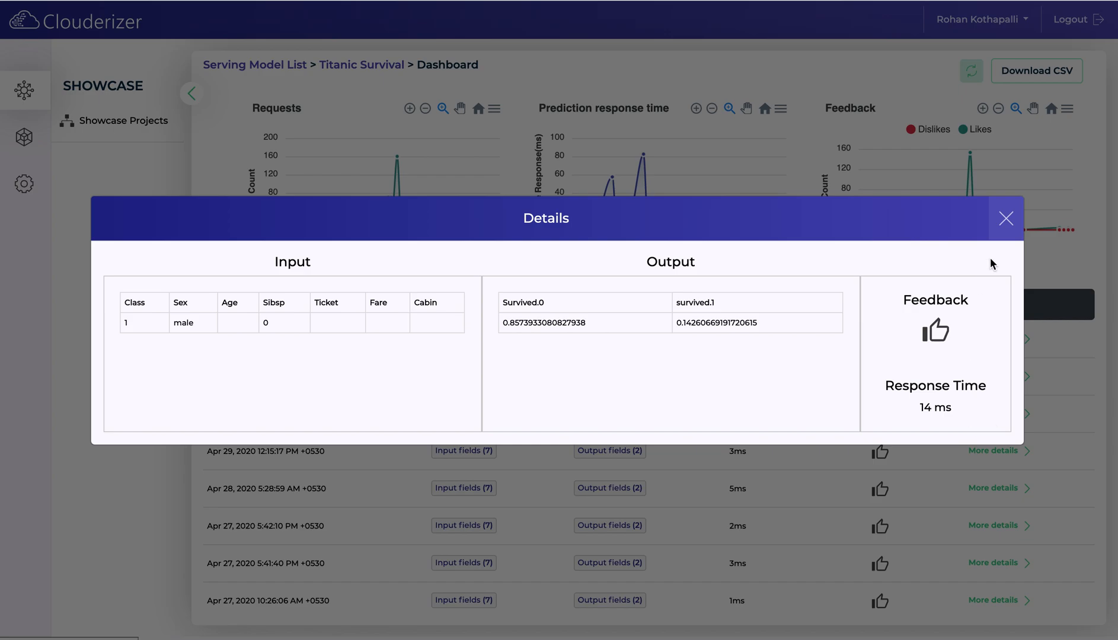
pyautogui.click(1005, 218)
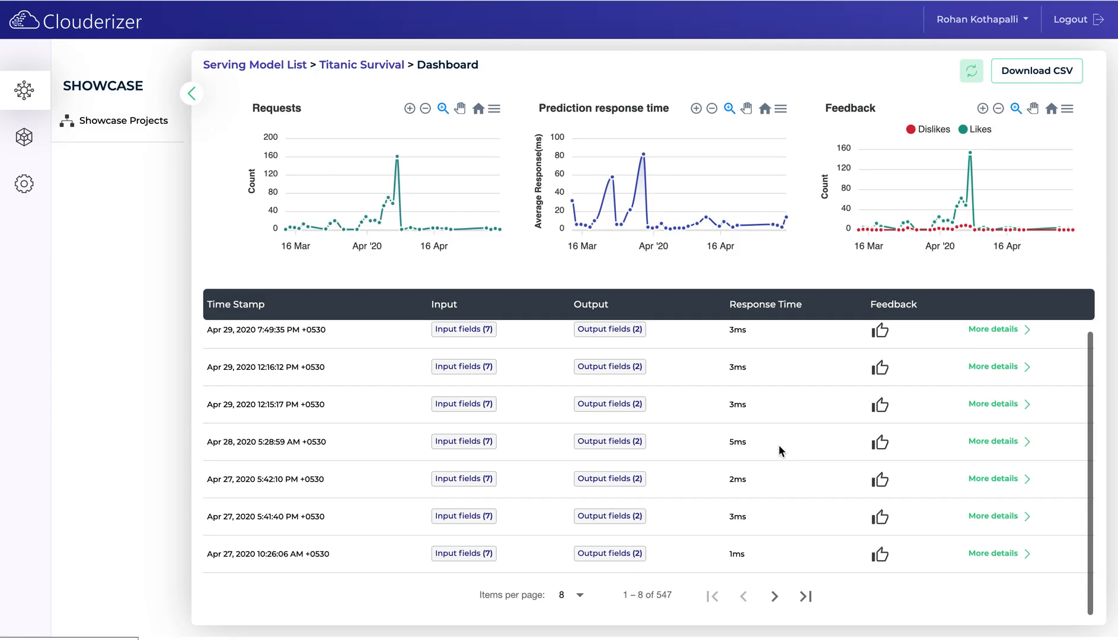